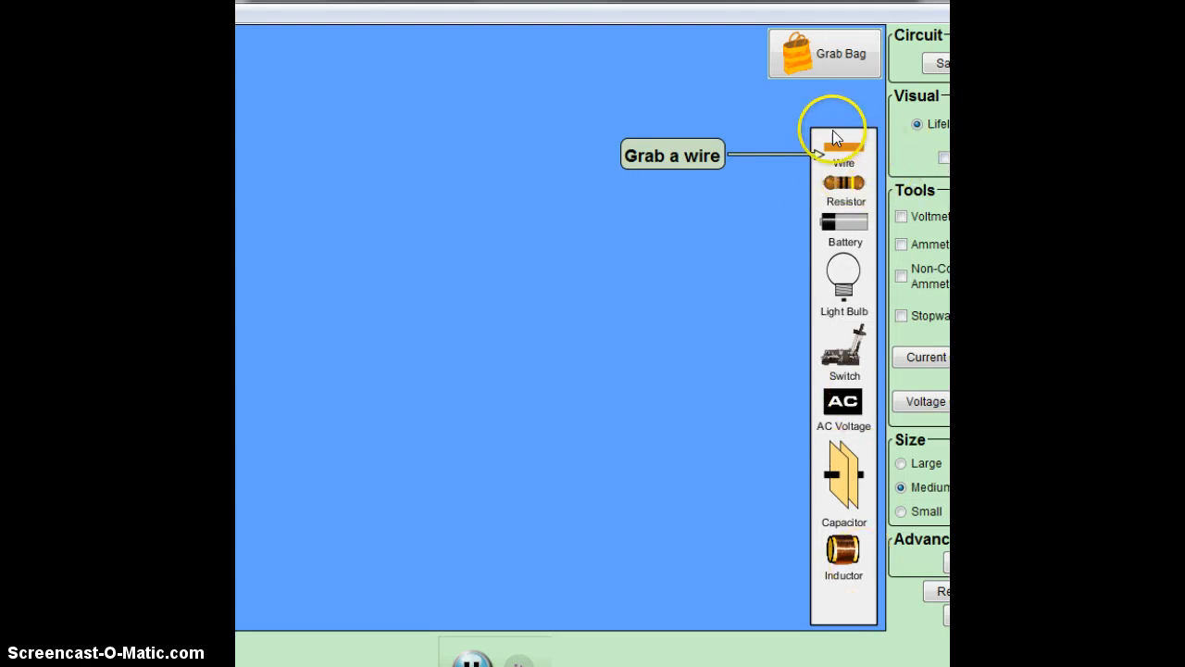
Drag a wire onto the work area and join a light bulb to its end.
drag(842, 144, 491, 126)
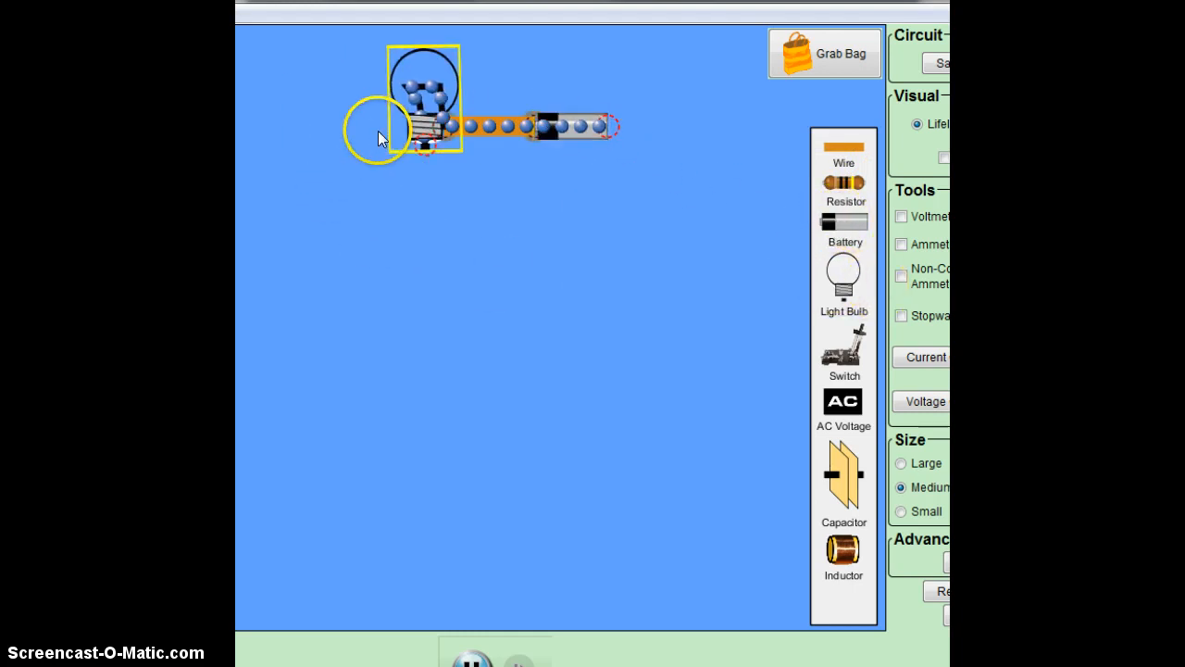
drag(380, 129, 491, 241)
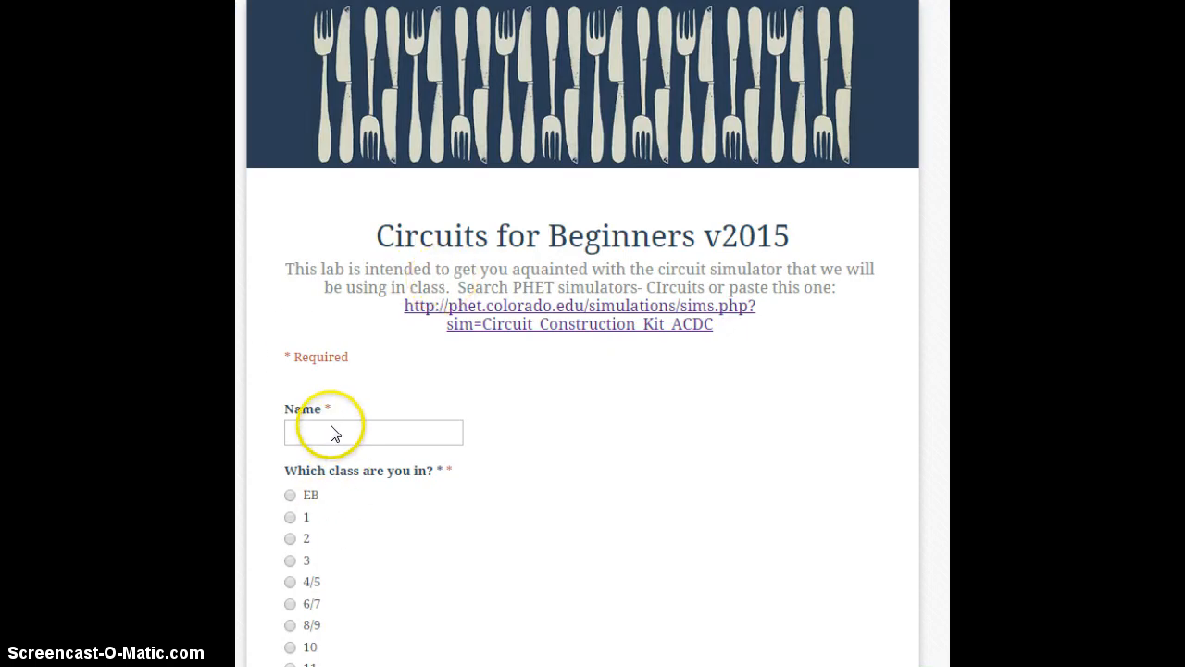
Scroll the form down to the Step 1–4 circuit questions.
scroll(down, 3)
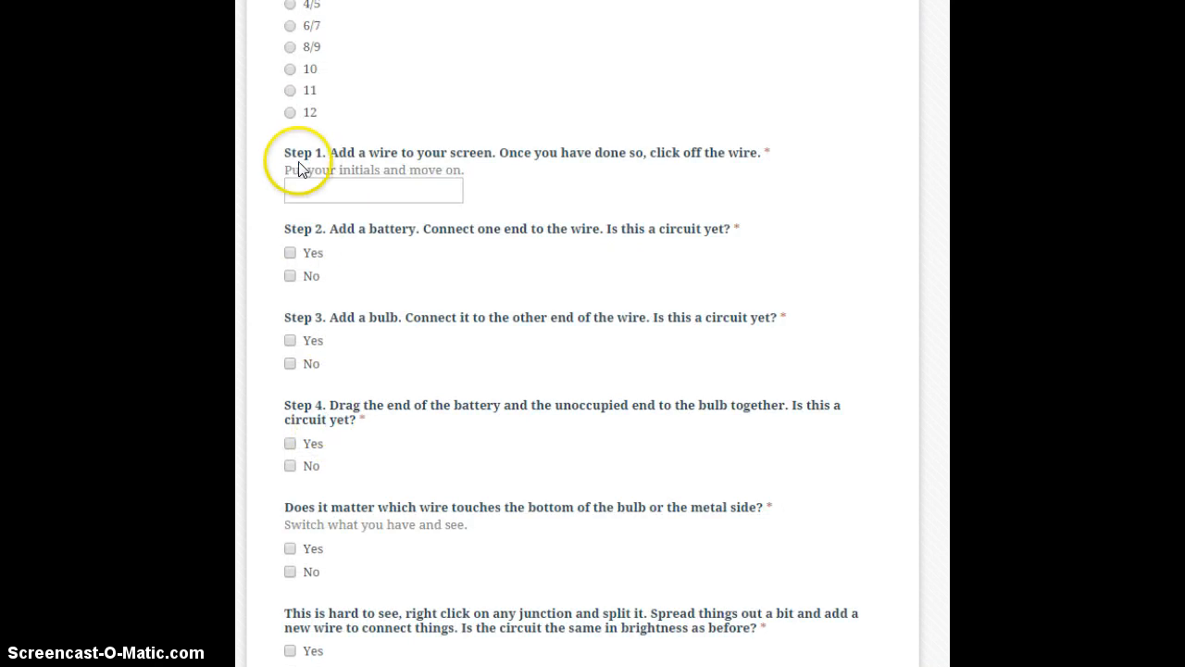
mouse_move(637, 159)
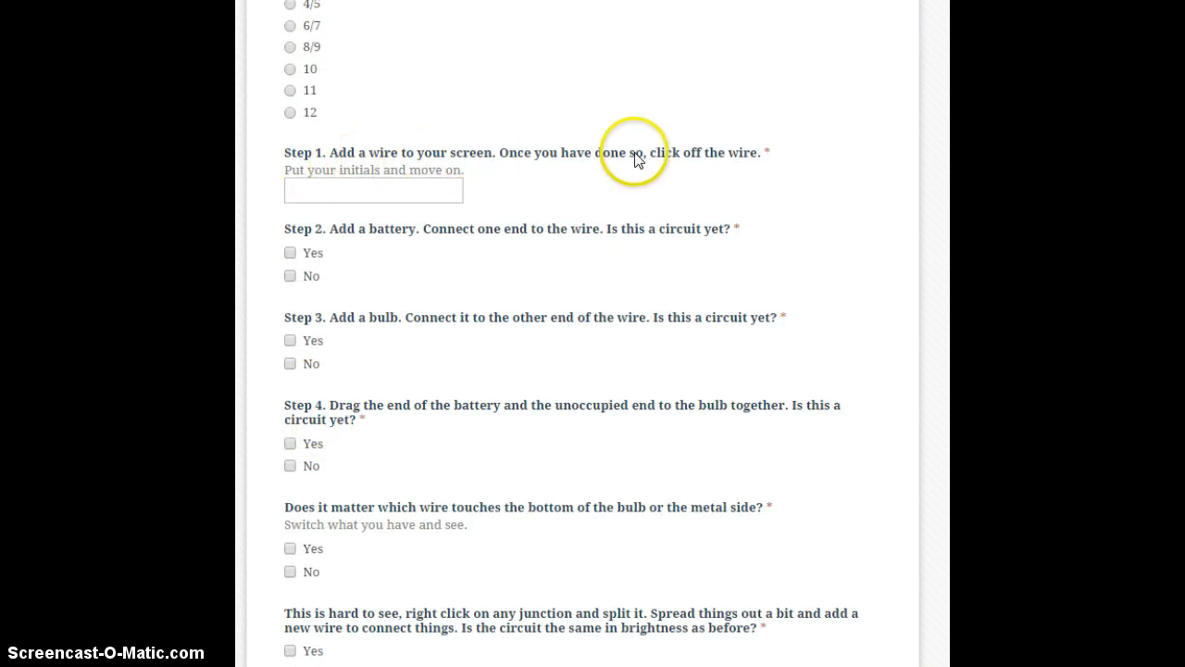
mouse_move(283, 331)
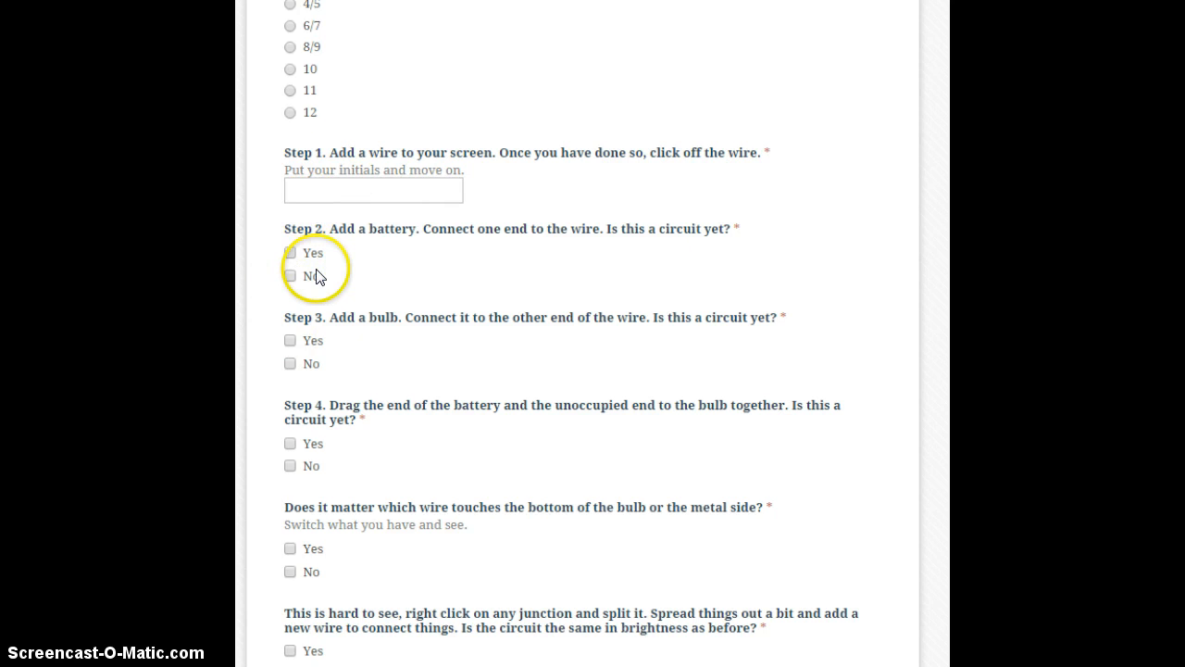
mouse_move(520, 248)
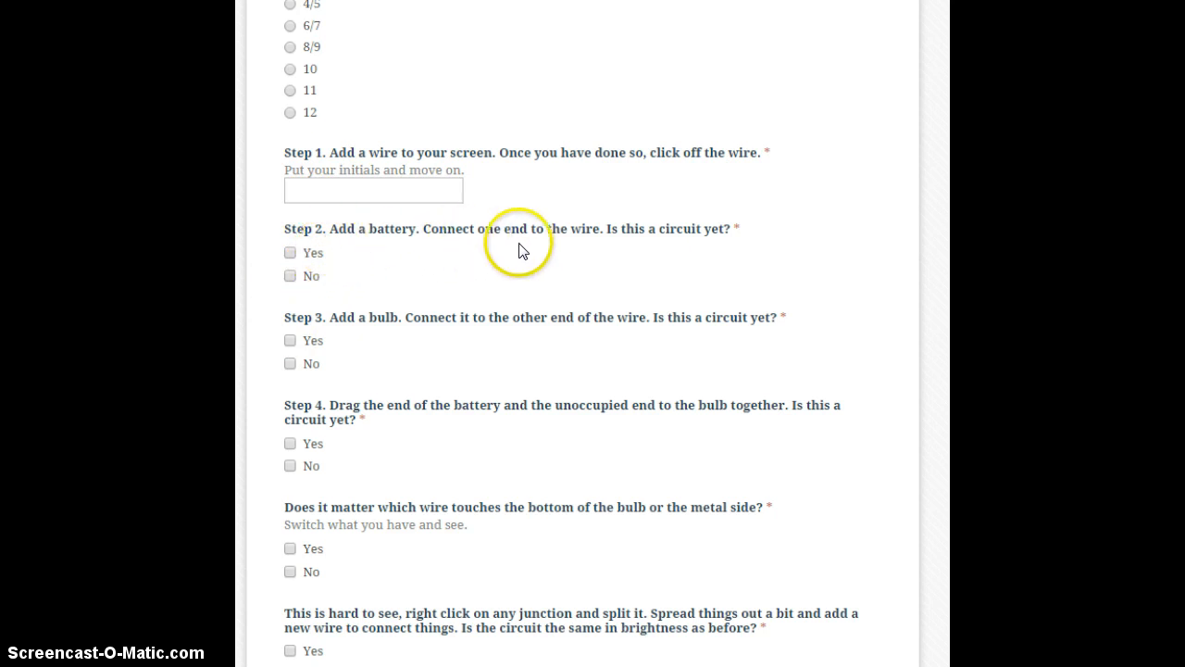
mouse_move(633, 243)
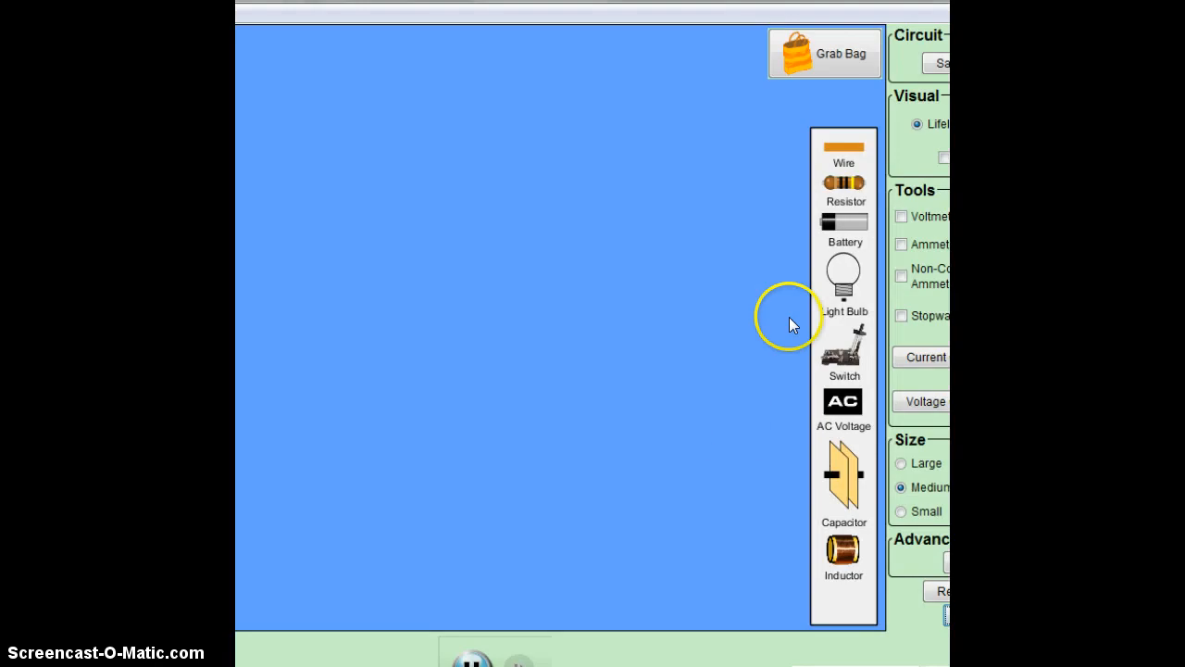
Place a new wire and attach a battery to one of its ends.
drag(844, 183, 415, 160)
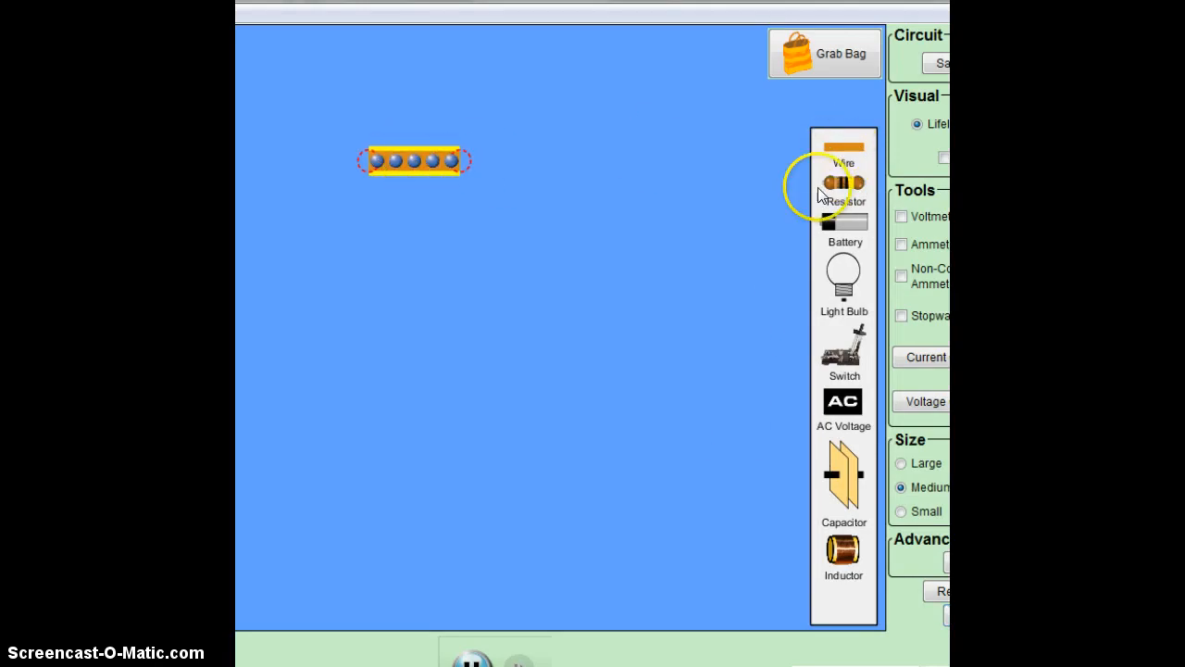
drag(843, 185, 574, 154)
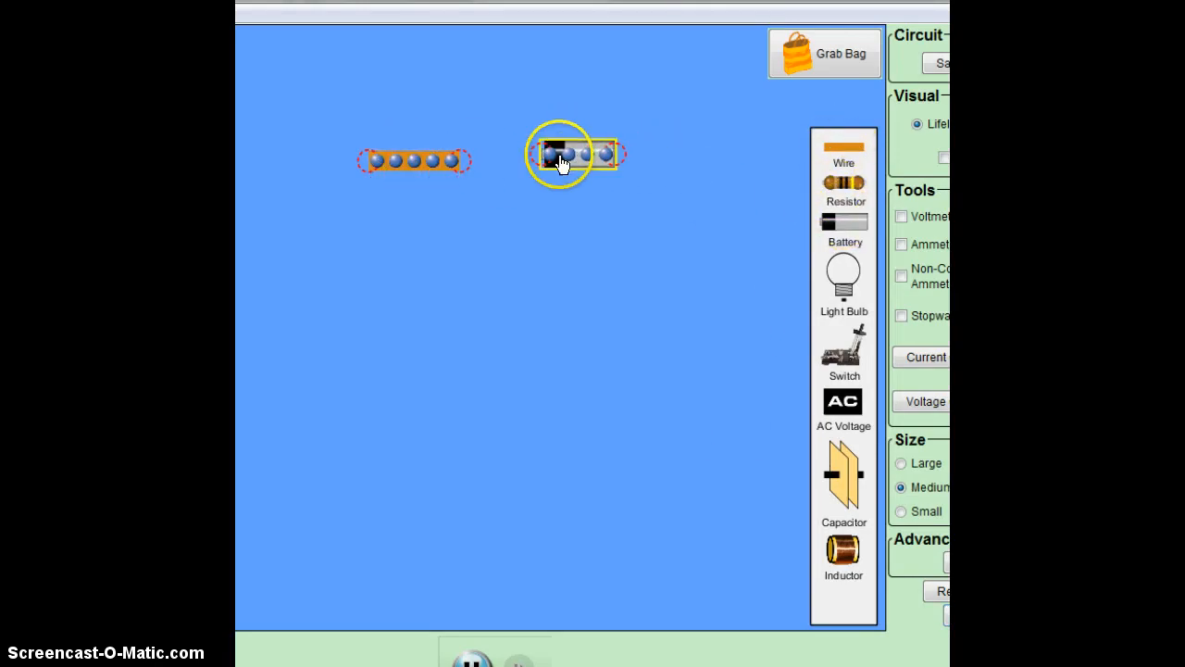
drag(574, 152, 466, 163)
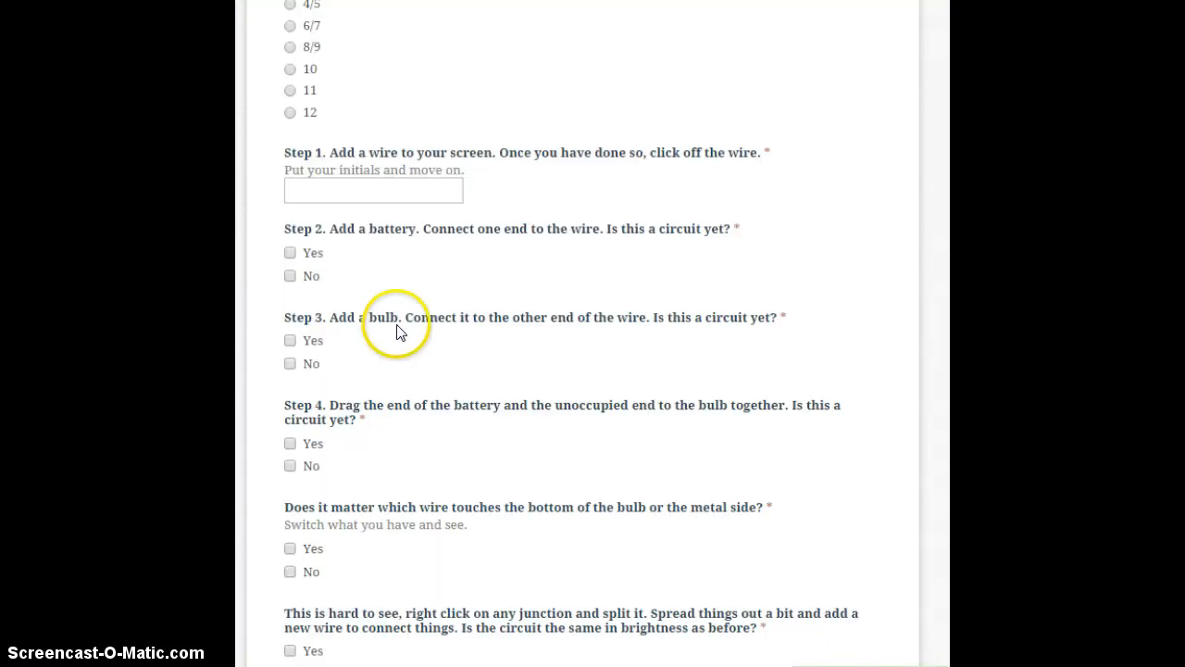
mouse_move(482, 329)
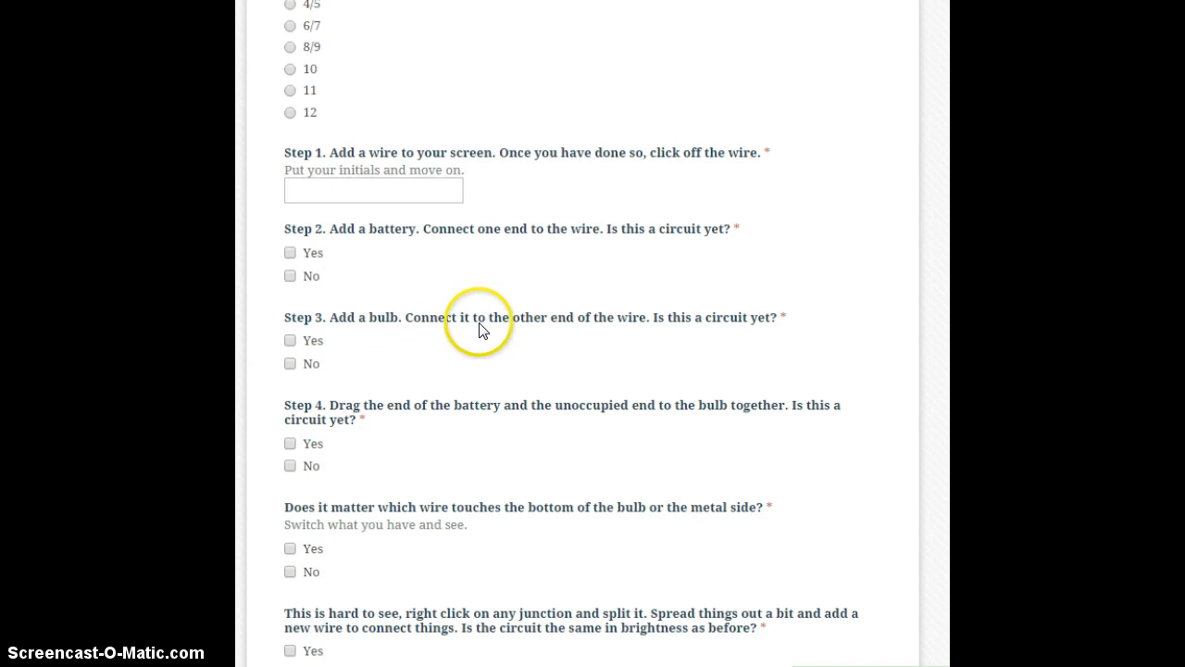
mouse_move(711, 307)
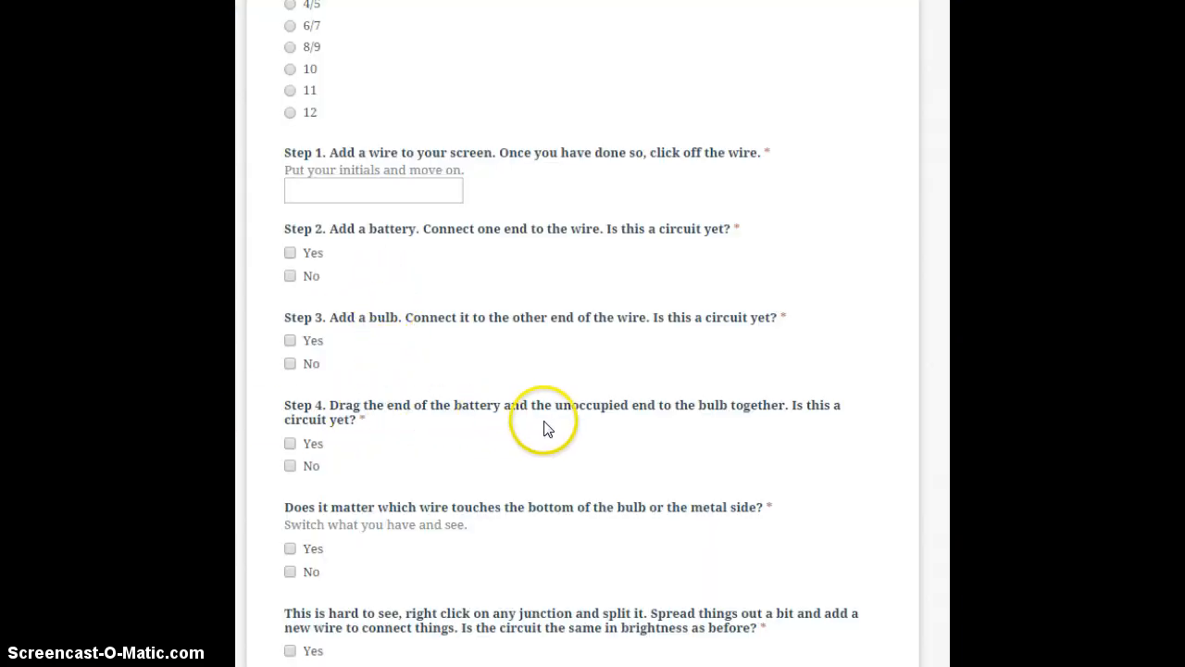
mouse_move(815, 419)
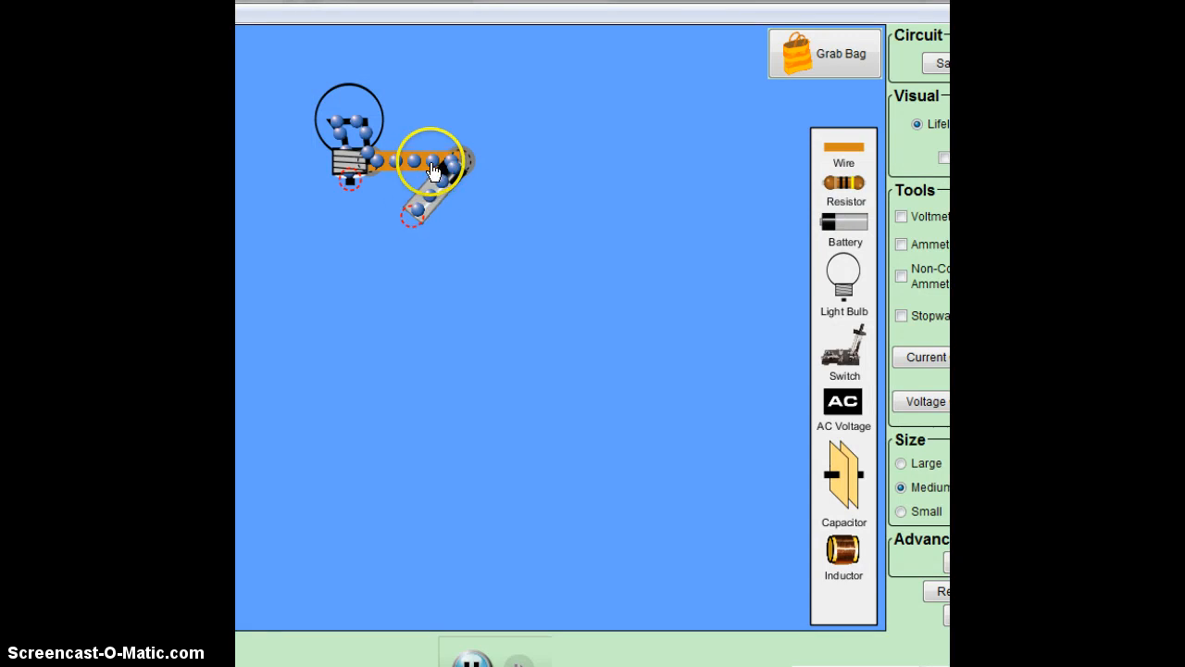
Join the loose ends so the loop closes and the bulb lights, then shift the bulb.
drag(435, 166, 408, 185)
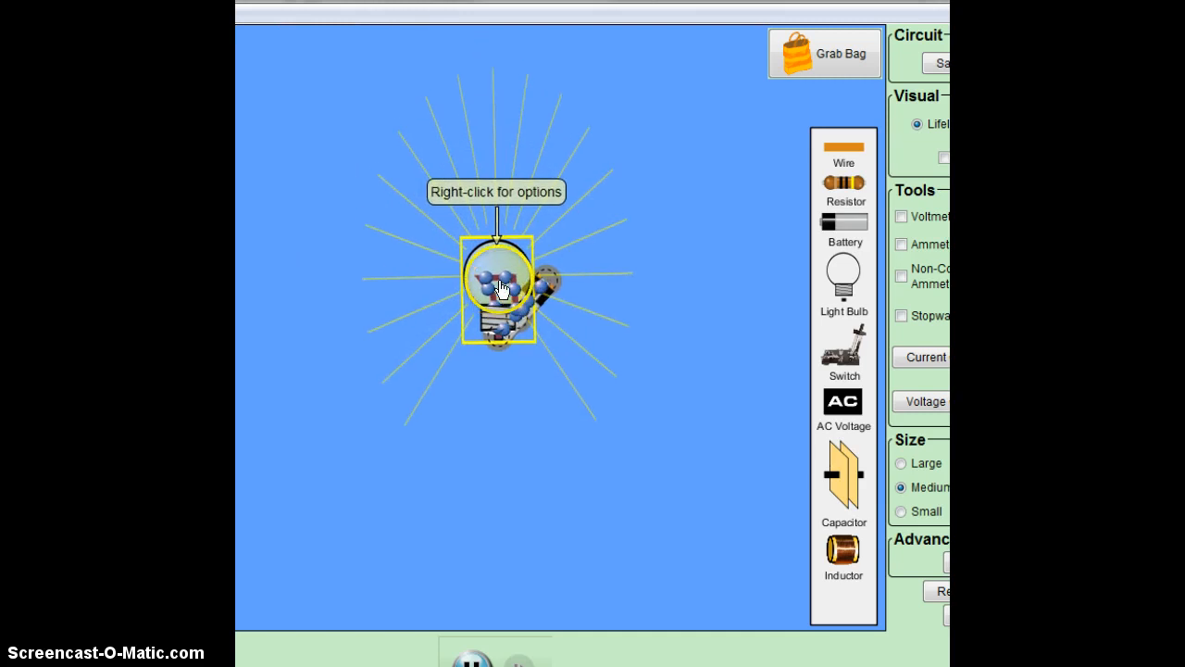
drag(500, 287, 530, 407)
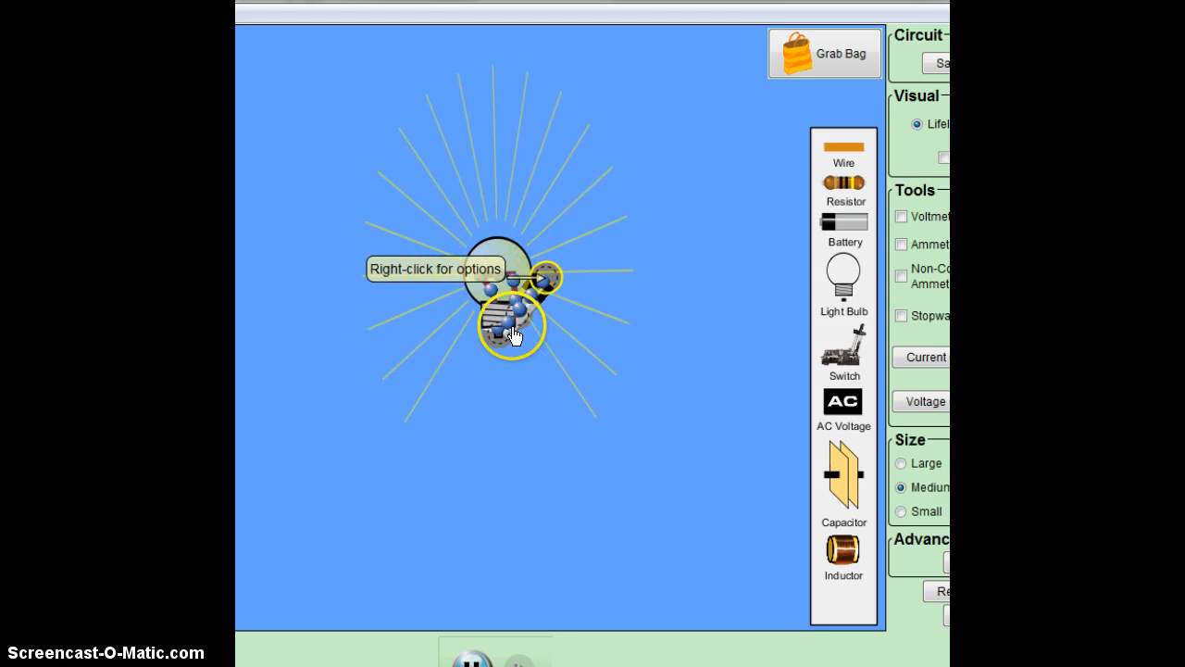
Split the junction at the bulb and drag the freed wire end away.
right_click(511, 329)
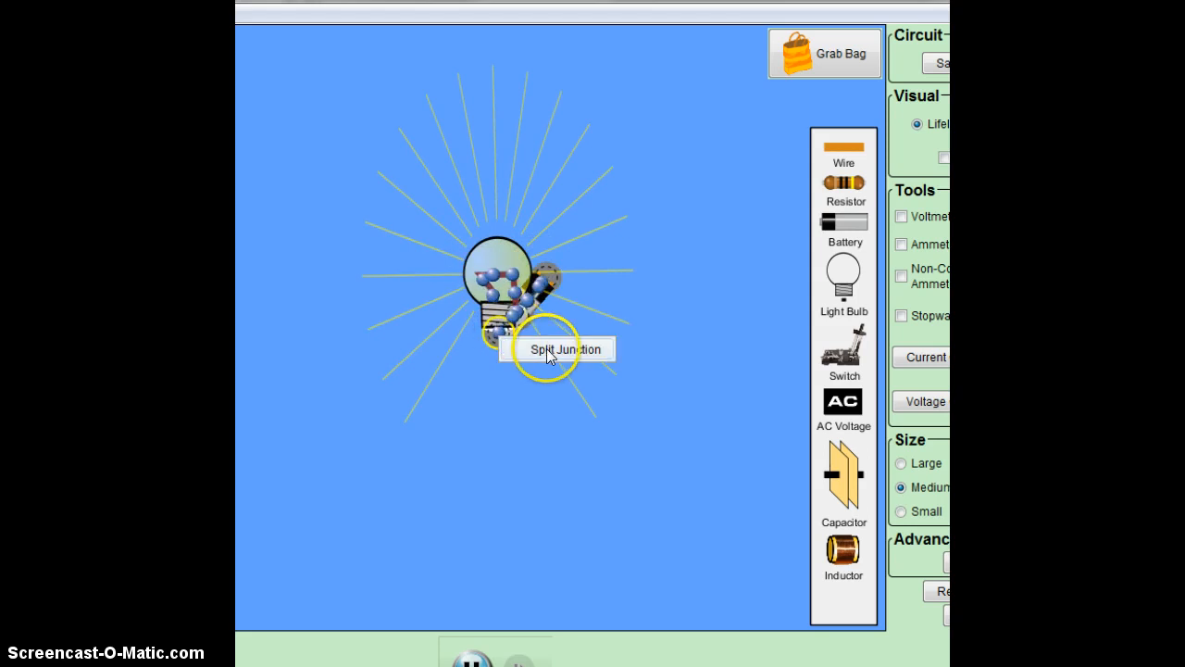
click(565, 348)
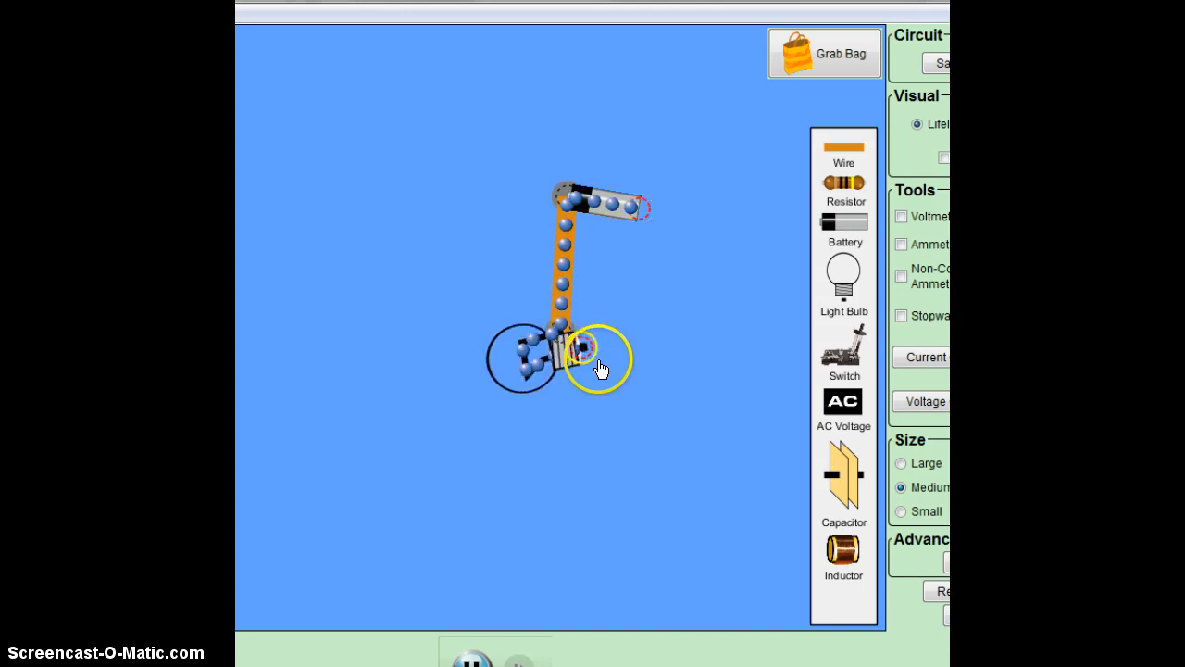
drag(593, 355, 731, 213)
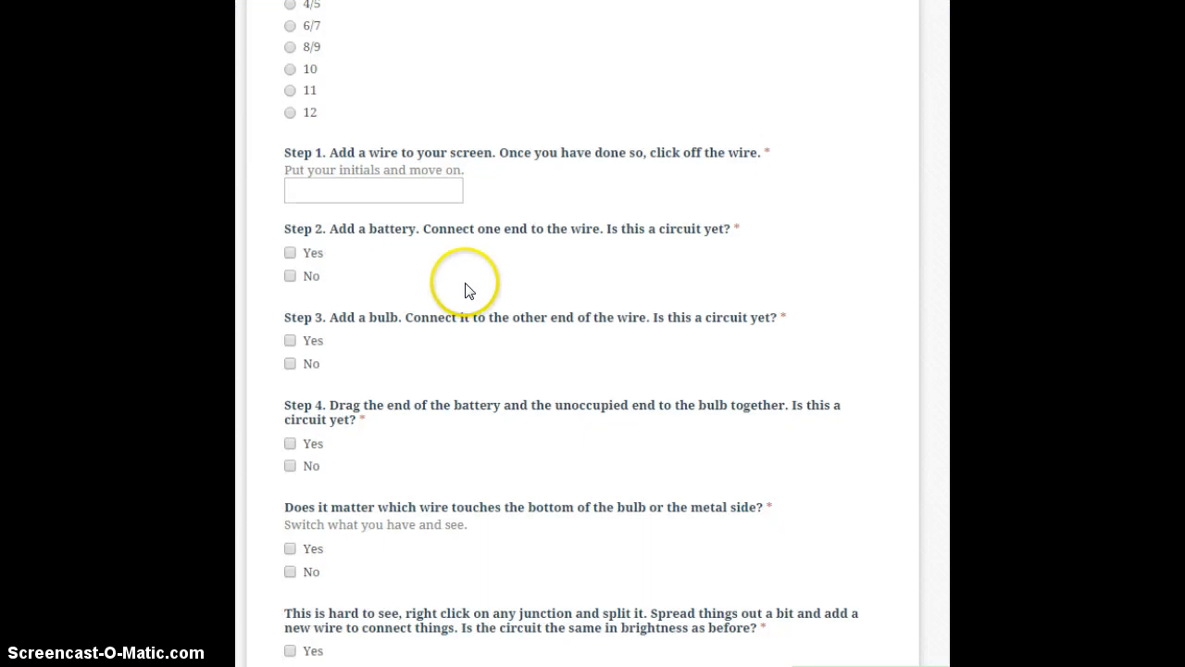
mouse_move(330, 515)
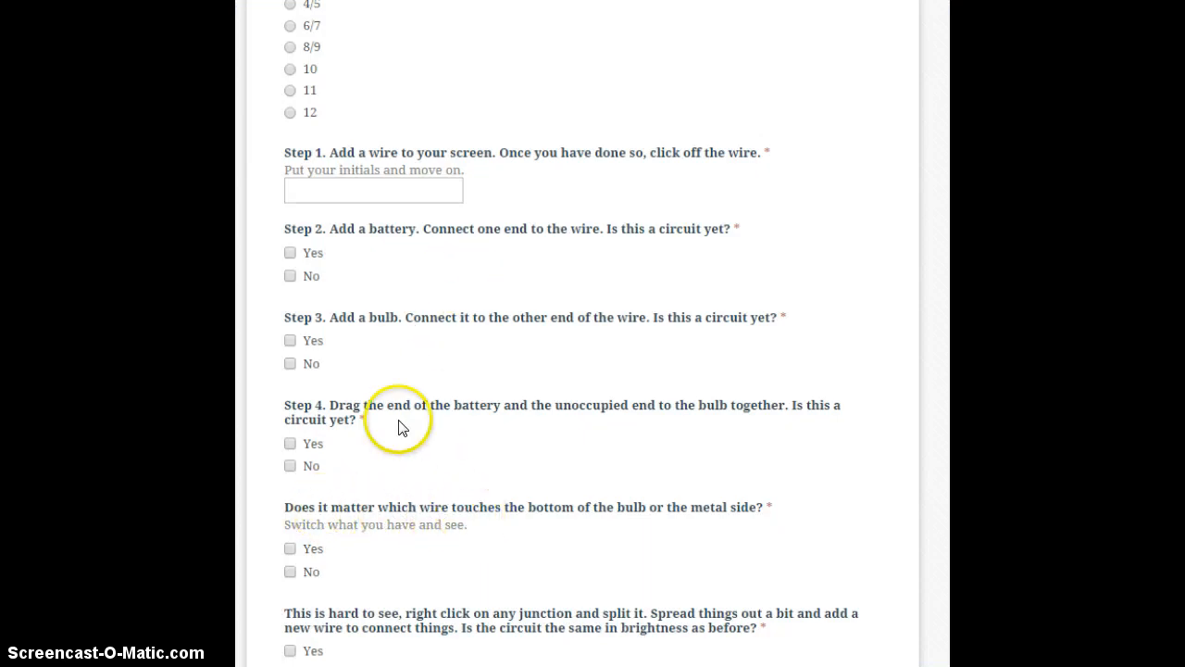
mouse_move(574, 522)
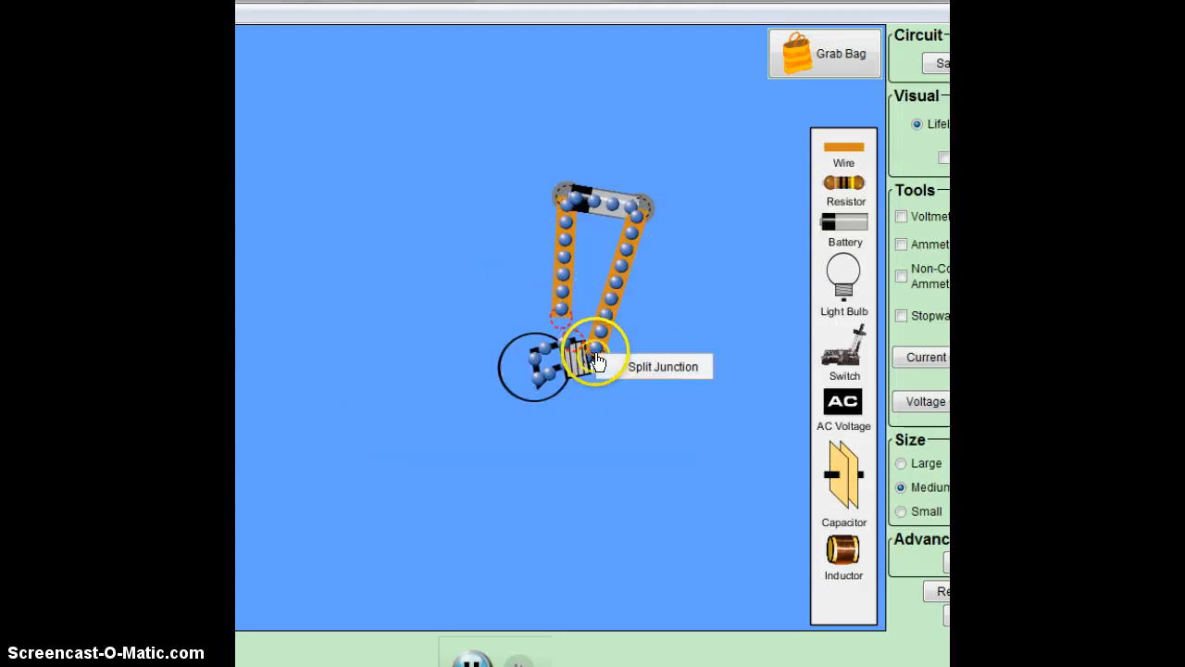
Reattach the second wire to the bulb's other terminal so the bulb lights again.
drag(597, 359, 596, 348)
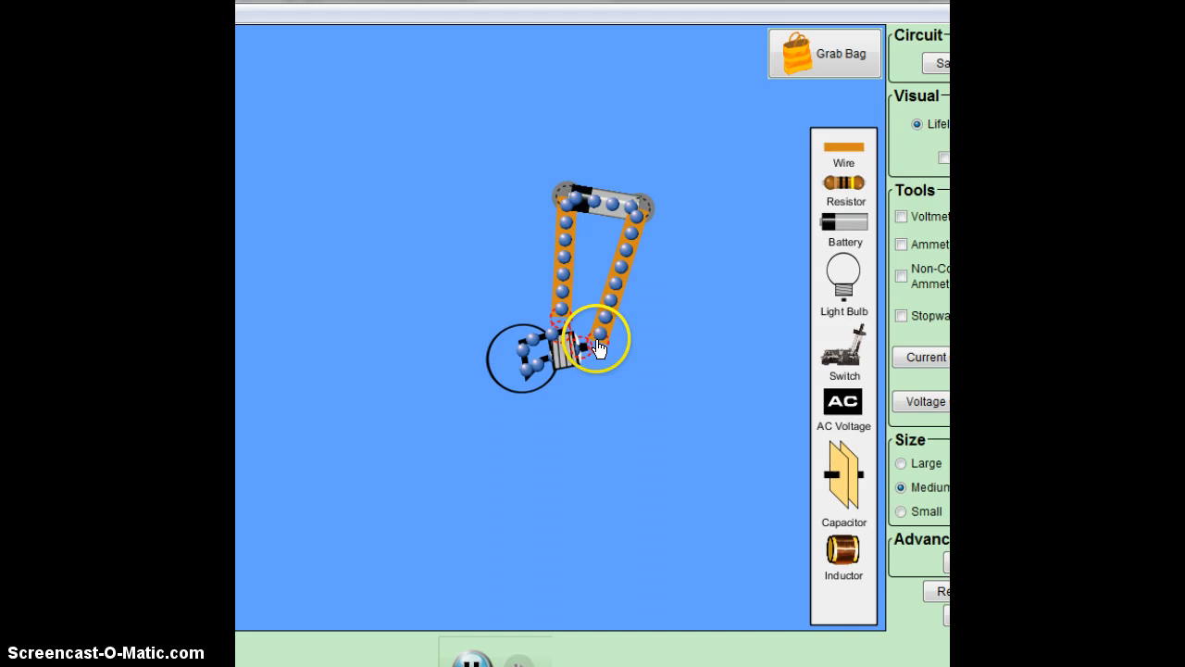
drag(596, 348, 629, 300)
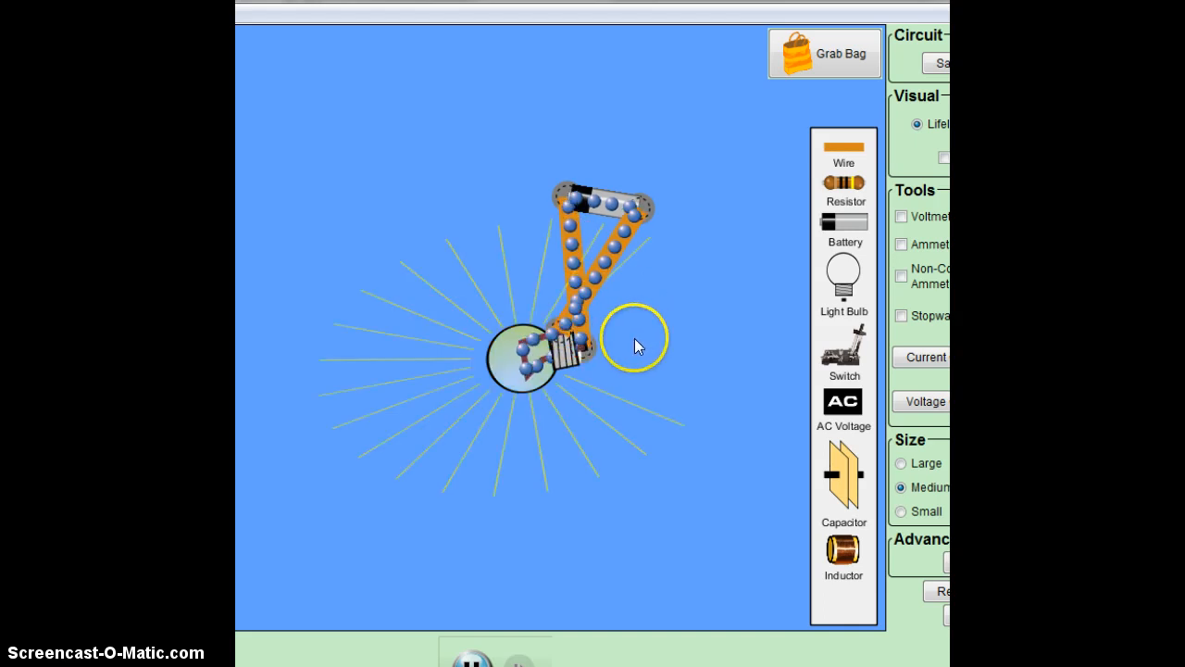
drag(634, 337, 555, 398)
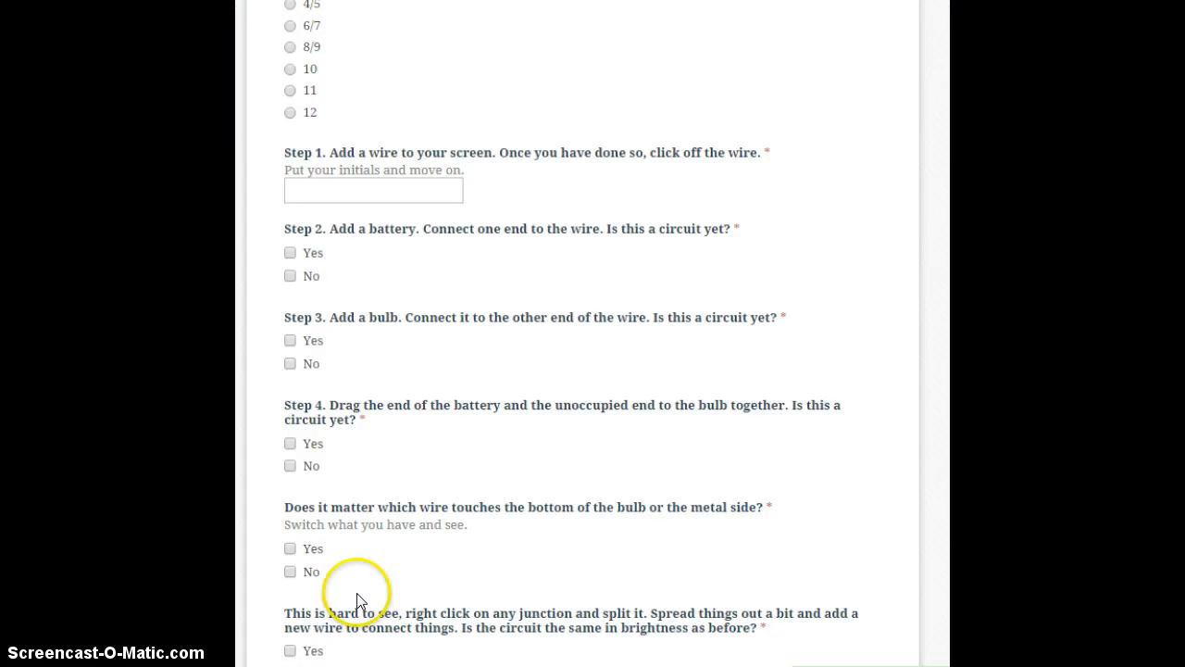
Scroll the form down to the Step 5 voltmeter and Step 6 ammeter questions.
scroll(down, 3)
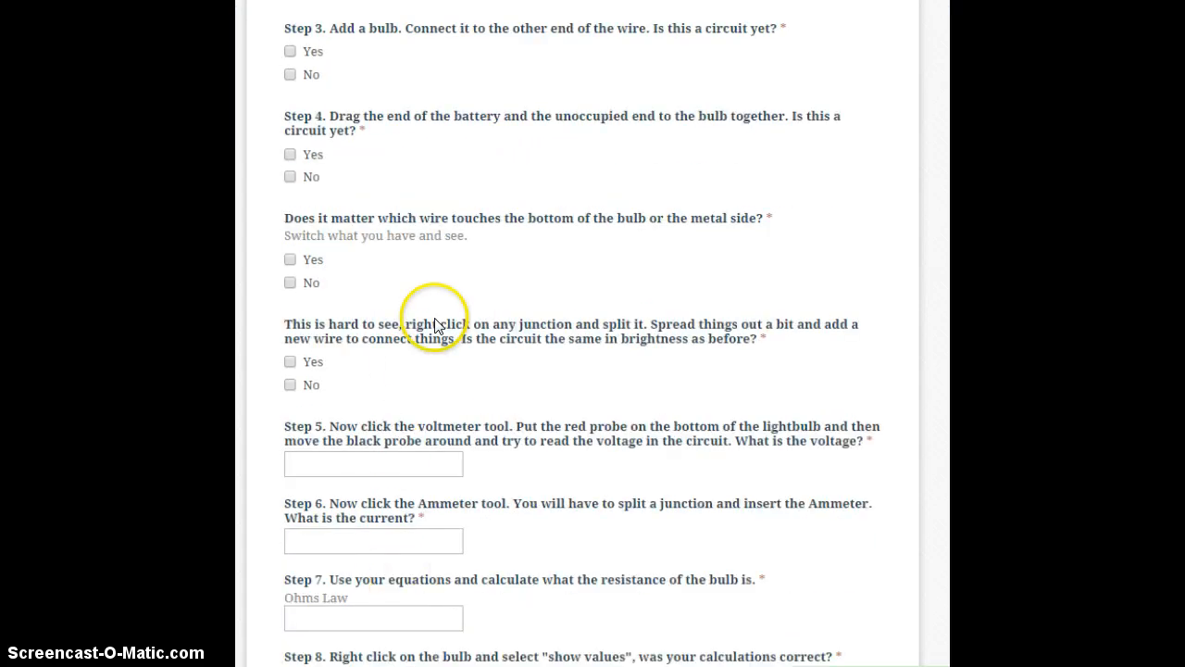
mouse_move(549, 359)
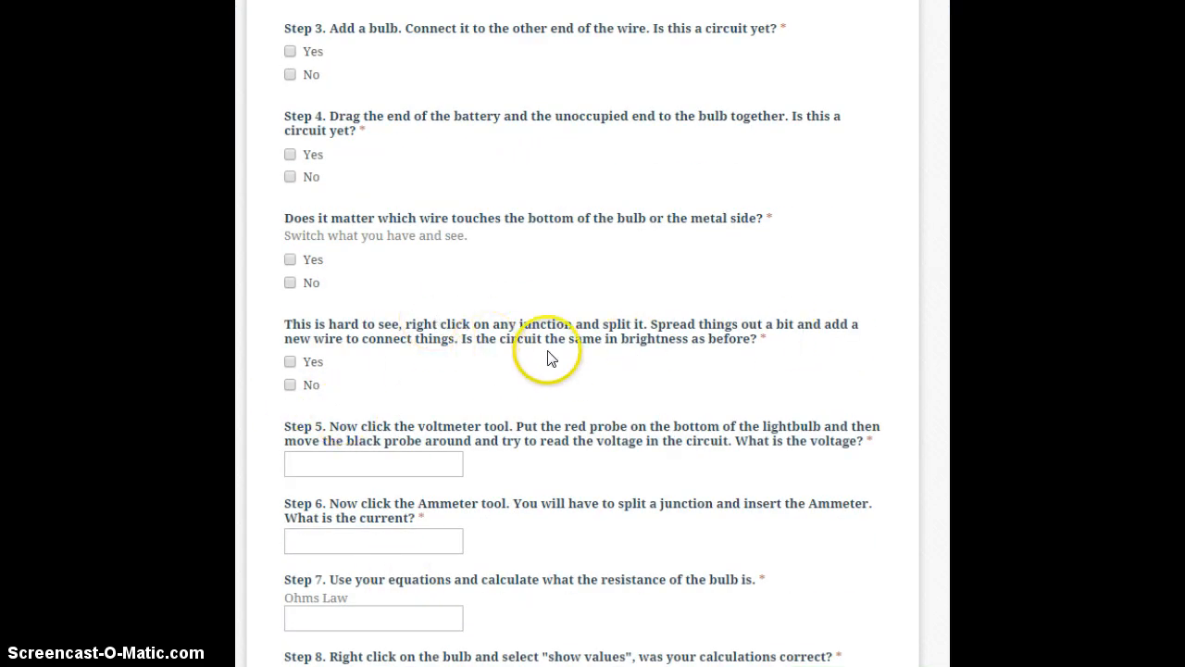
mouse_move(639, 485)
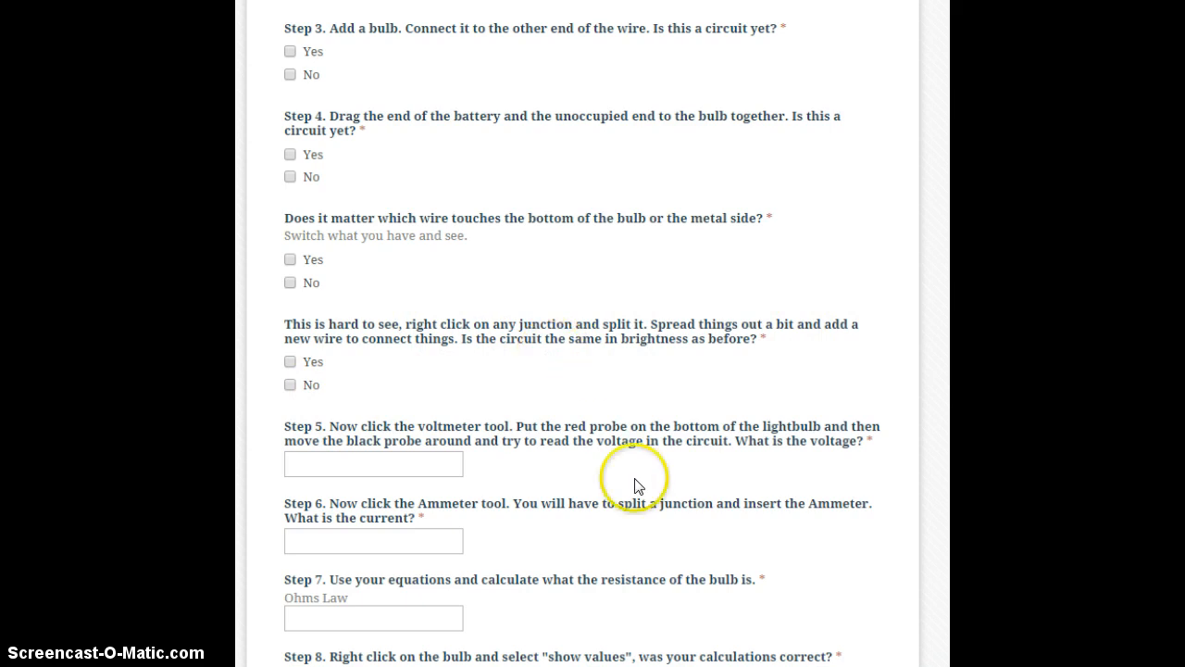
mouse_move(248, 443)
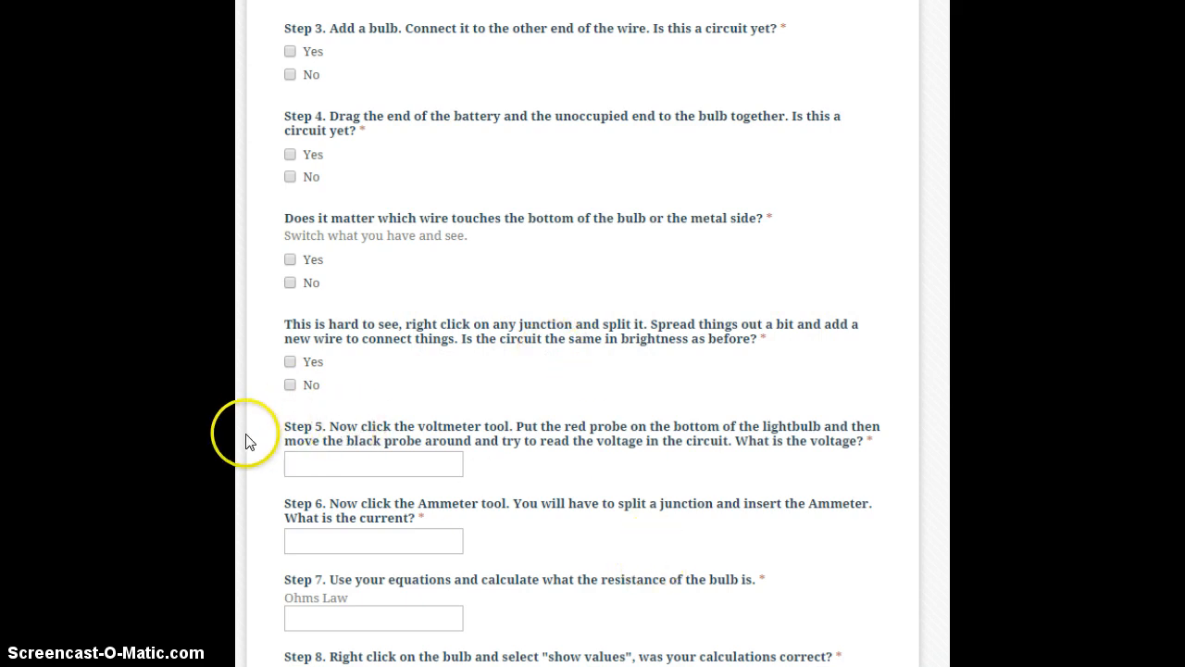
mouse_move(596, 446)
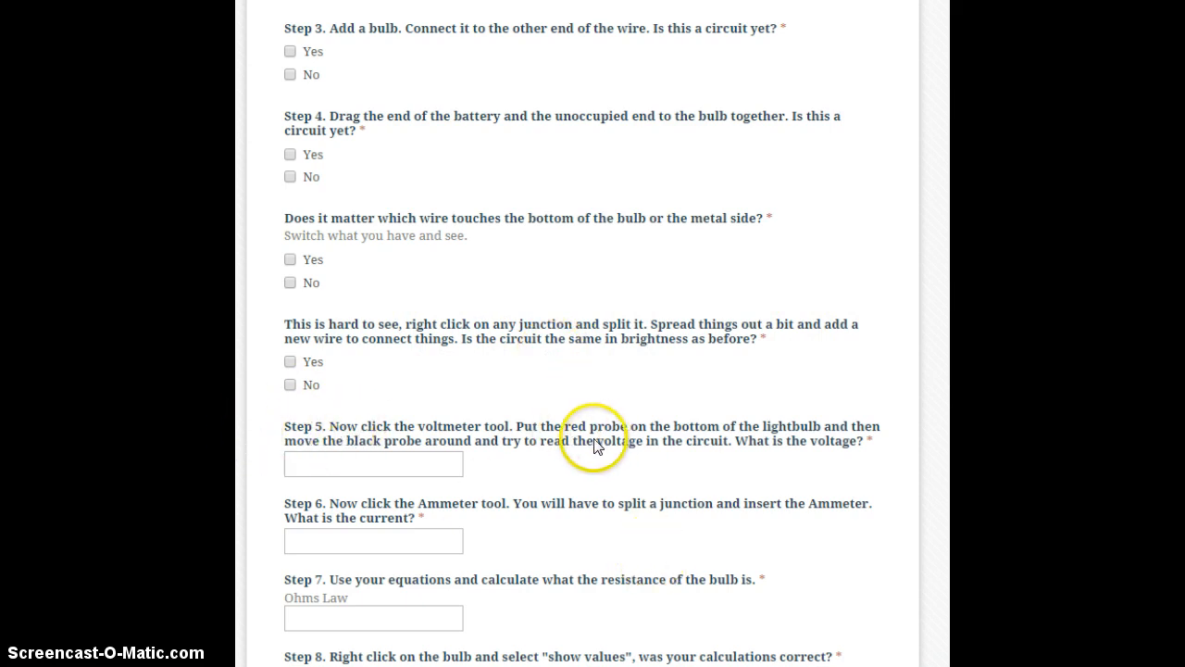
mouse_move(641, 411)
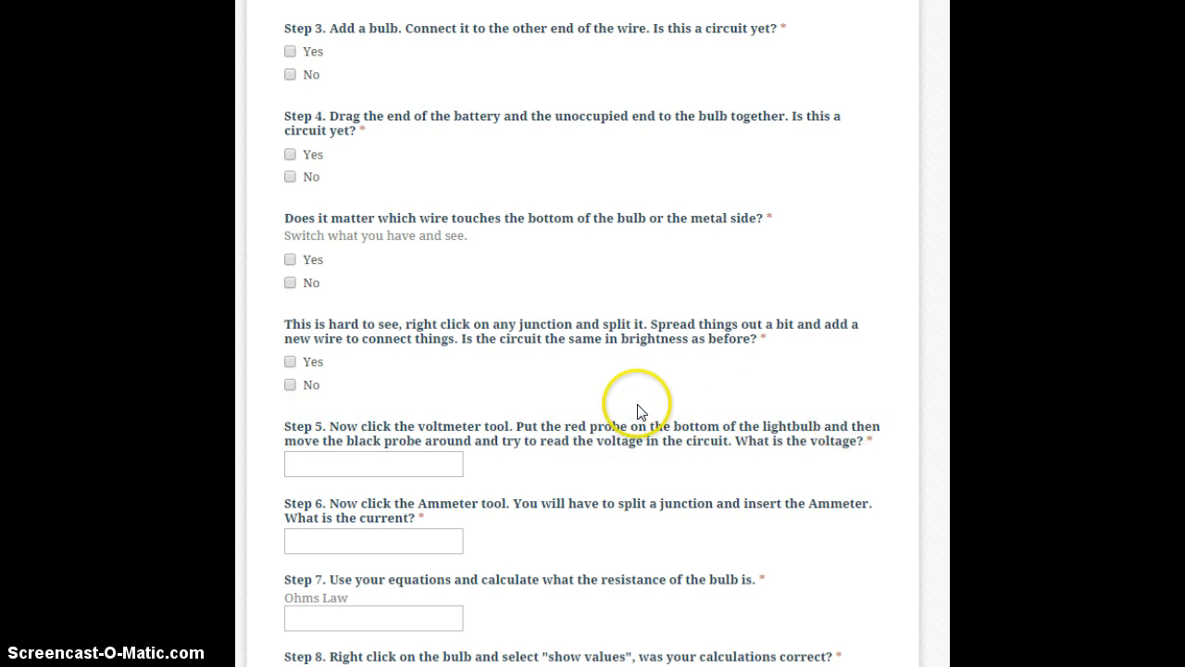
mouse_move(608, 459)
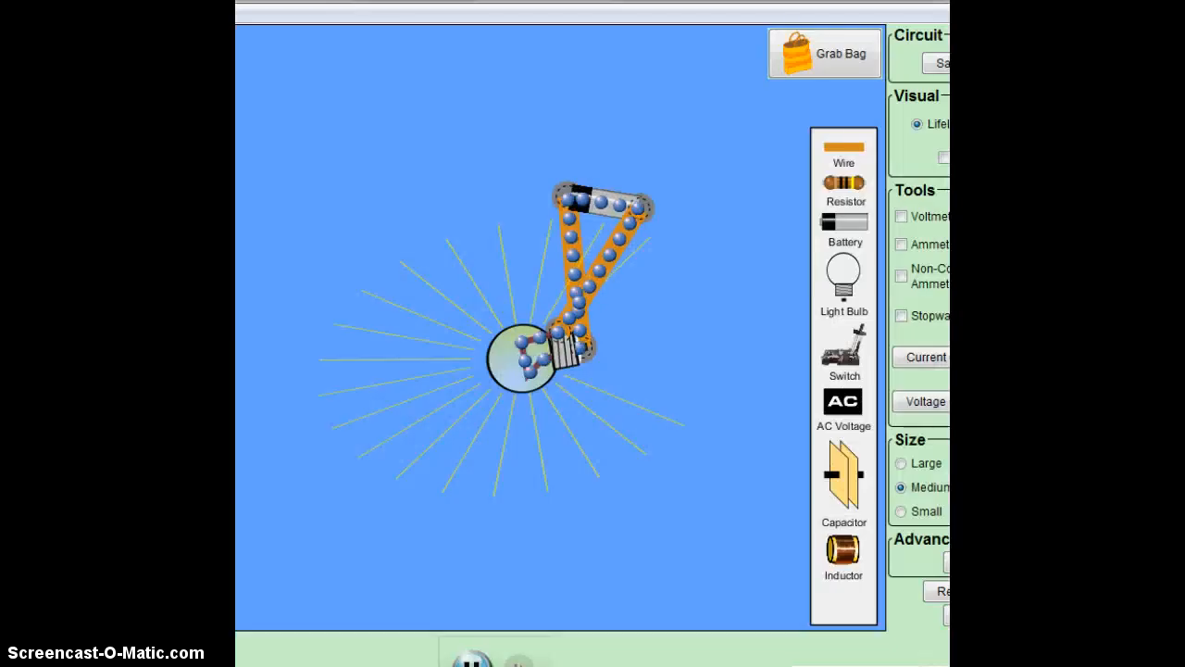
Turn on the voltmeter and place its probes out beside the lit bulb.
click(900, 215)
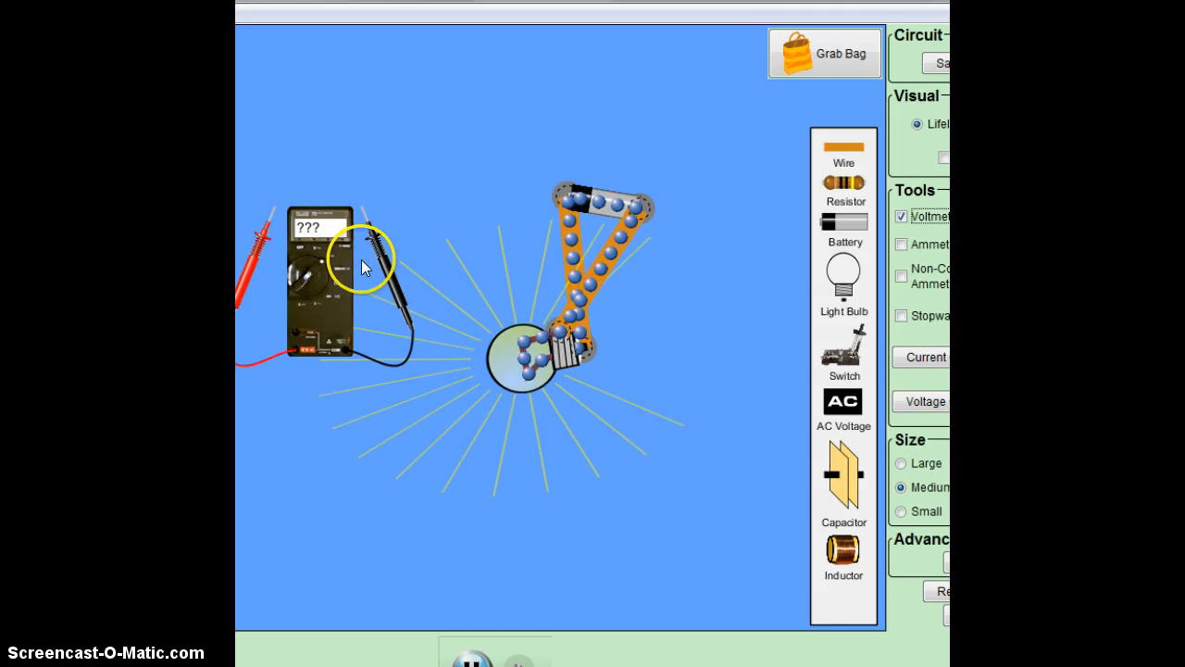
drag(389, 268, 519, 444)
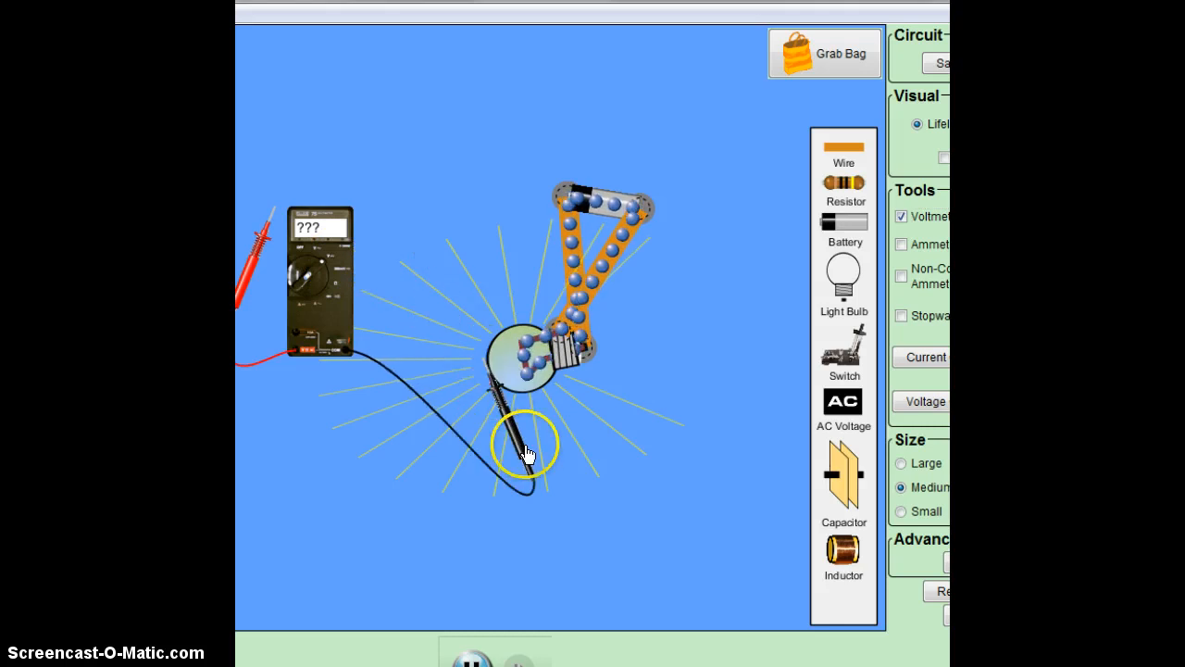
drag(522, 450, 615, 408)
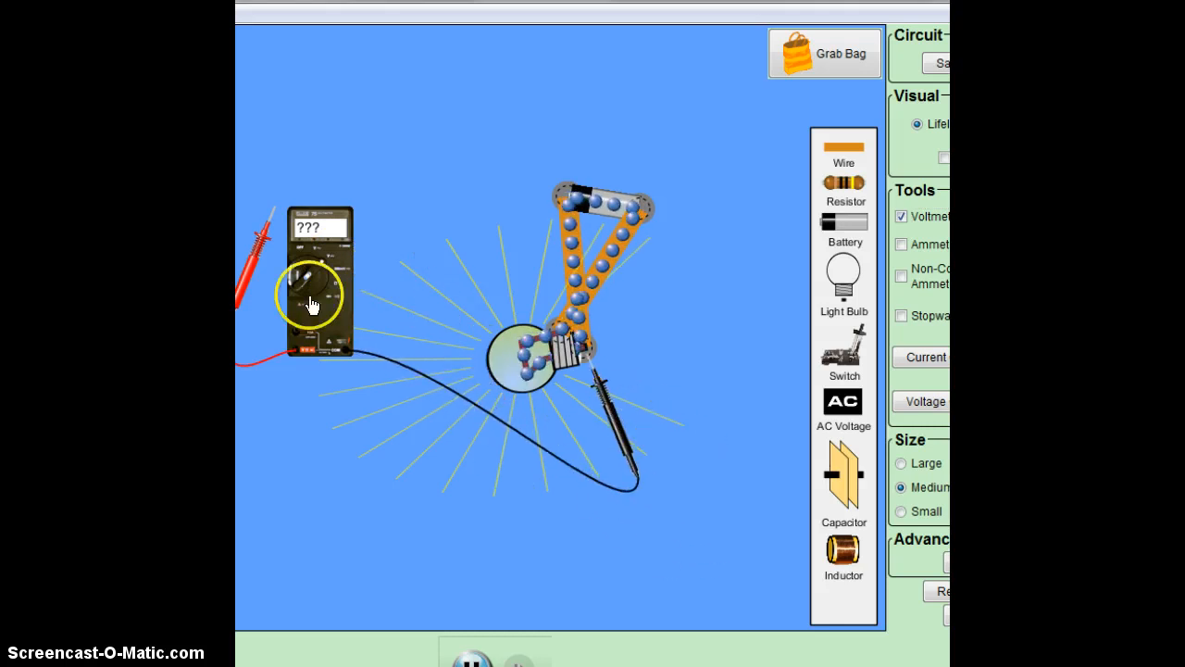
drag(269, 223, 527, 398)
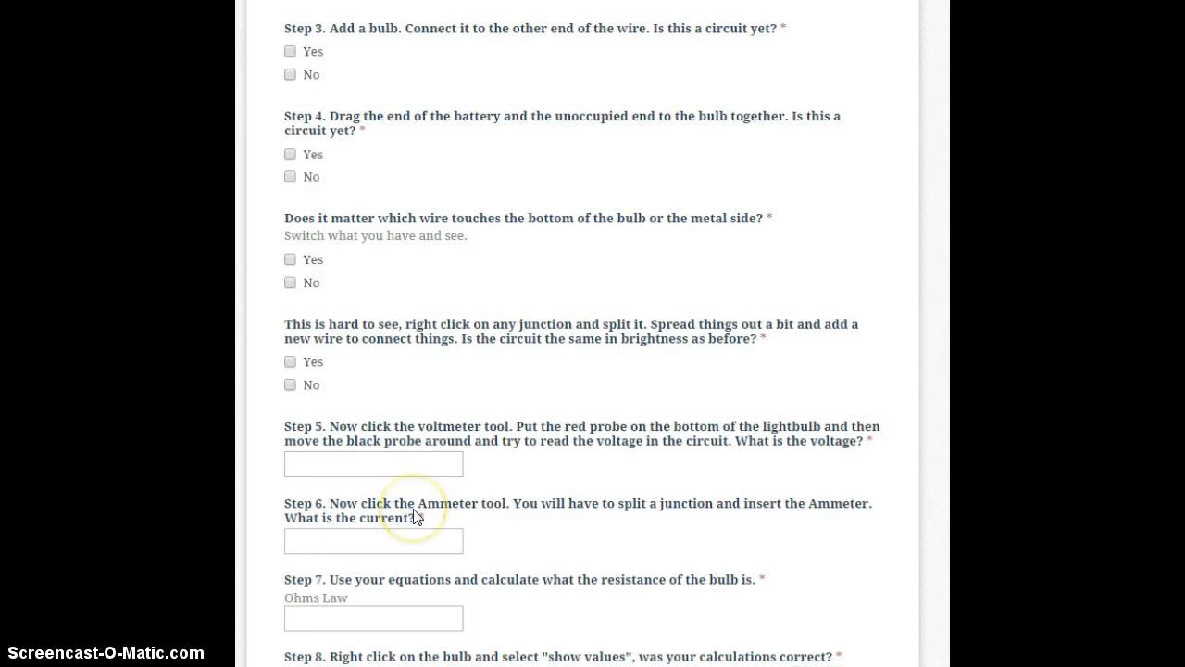
Scroll the form slightly to the ammeter and grab-bag steps.
scroll(down, 3)
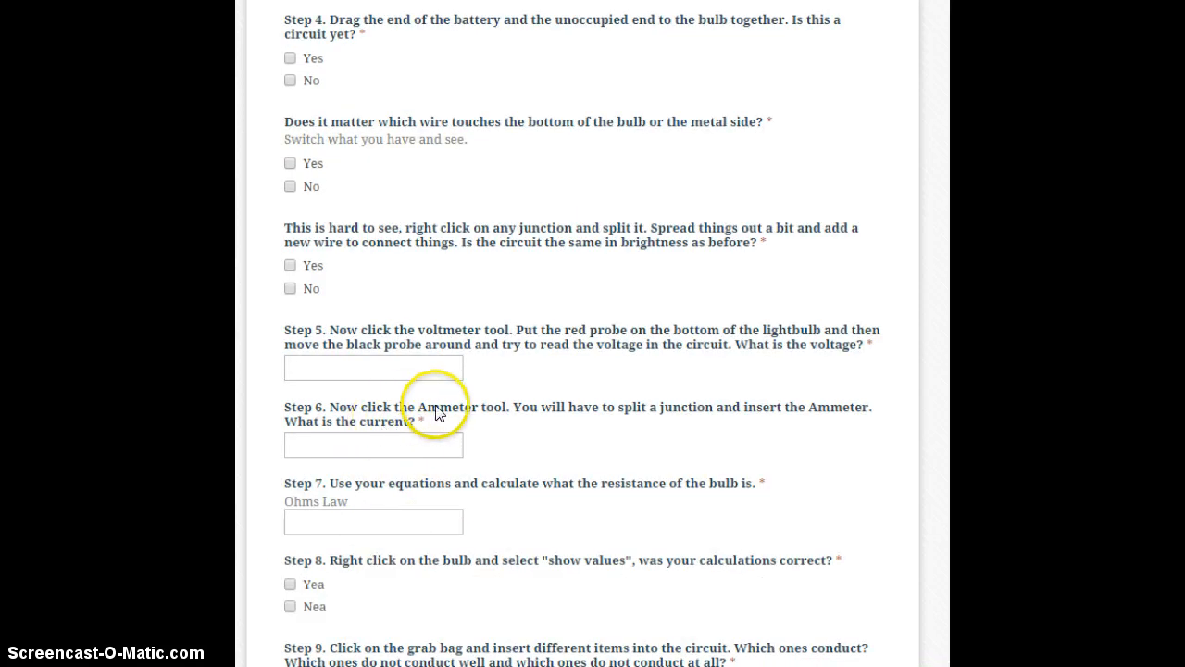
mouse_move(708, 411)
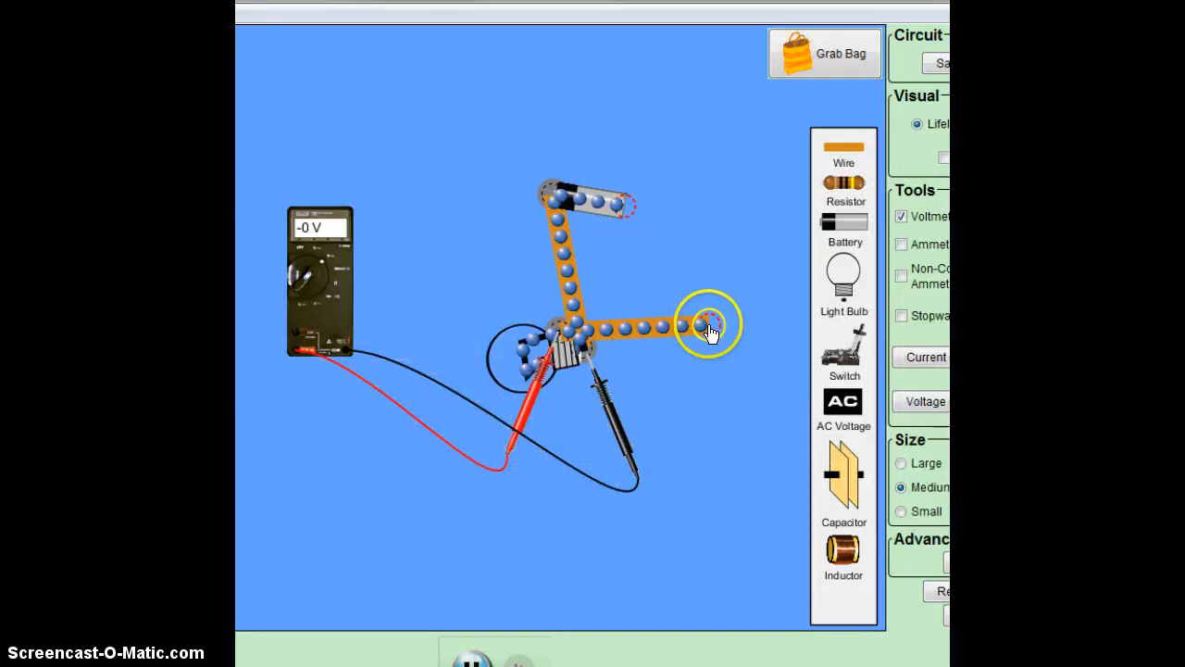
Enable the ammeter, insert it into the split wire at Small size, then restore Medium size; it reads 0.90 A.
click(900, 245)
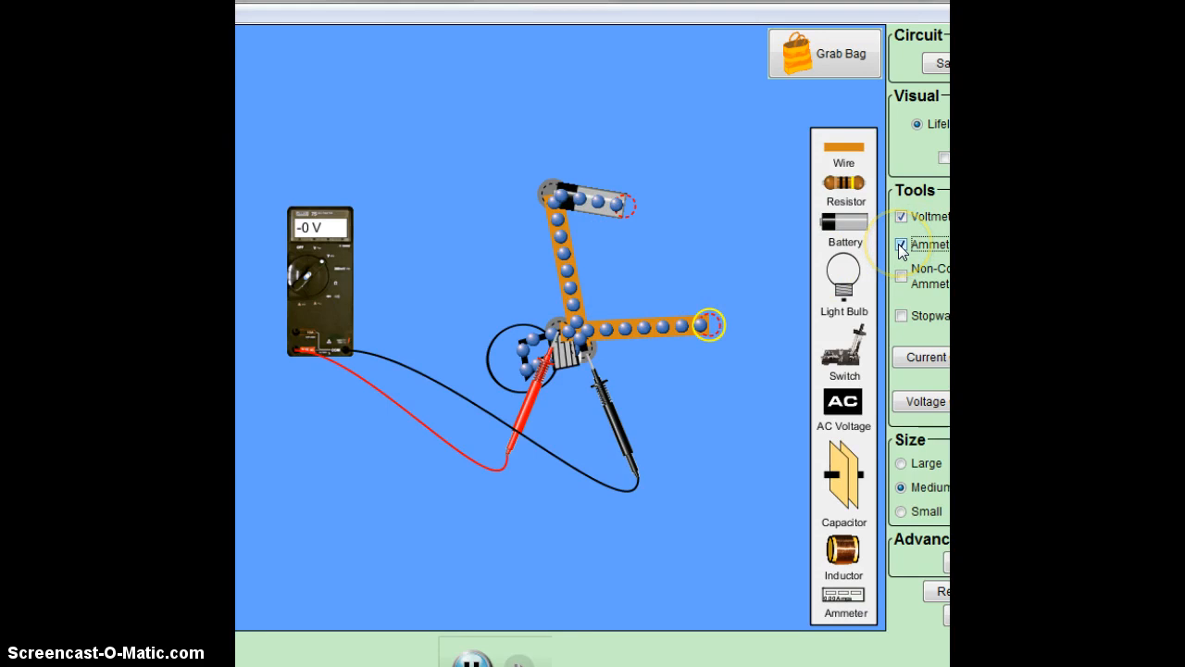
click(900, 244)
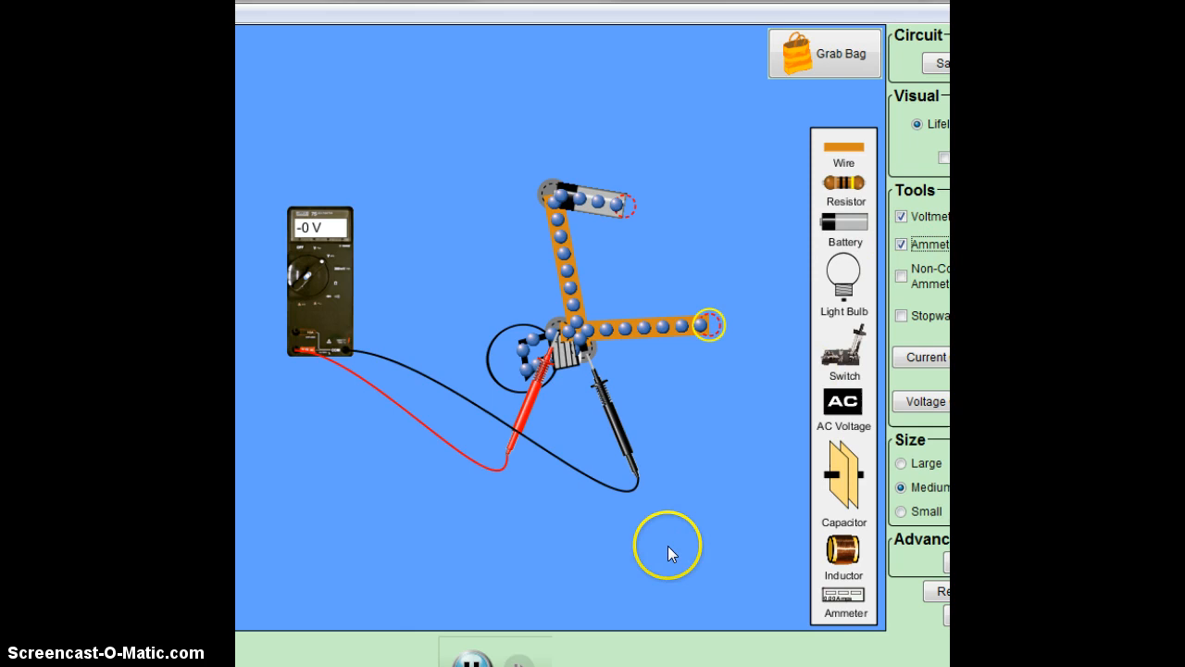
click(900, 511)
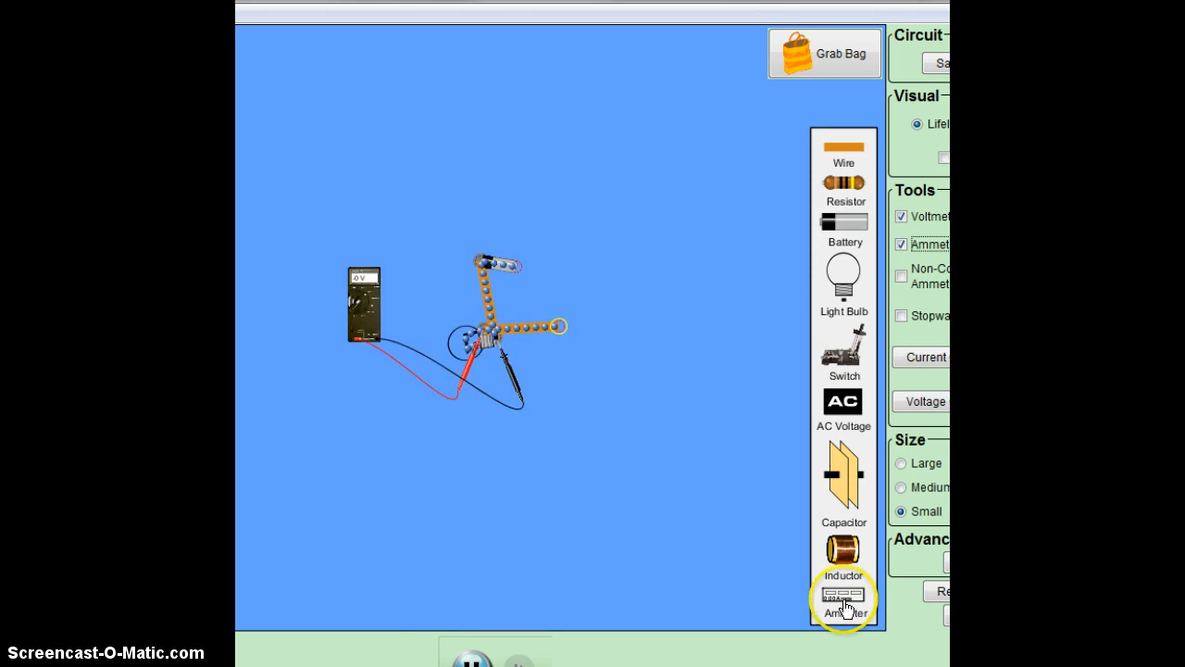
drag(845, 596, 556, 269)
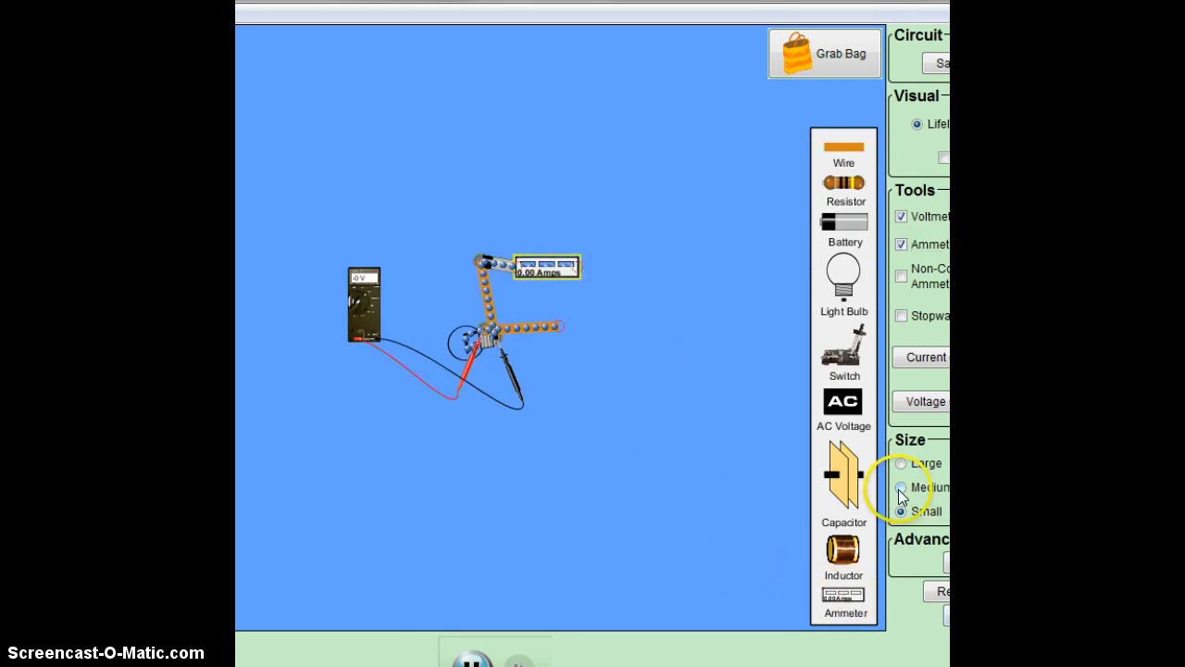
click(902, 487)
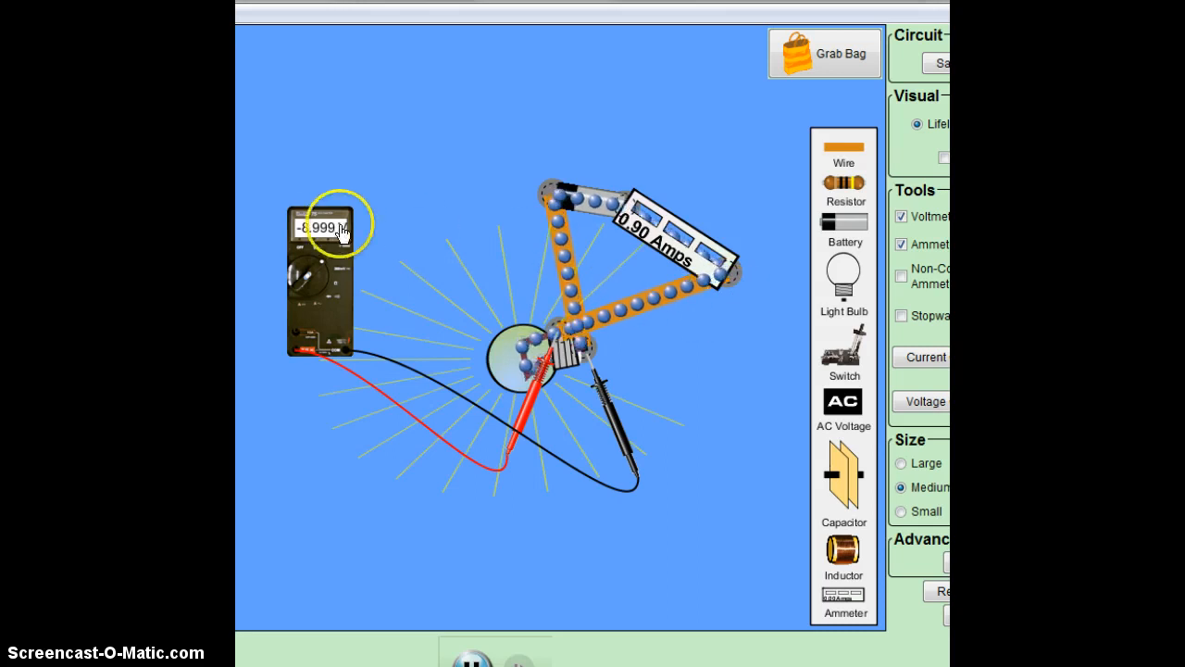
mouse_move(611, 209)
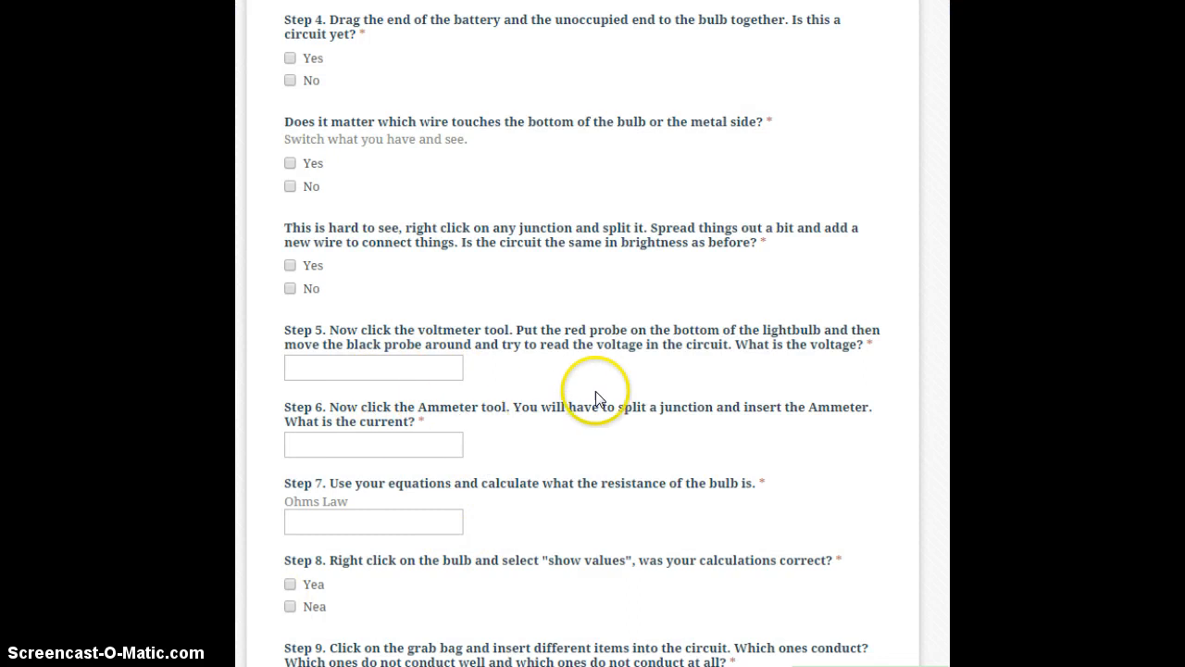
mouse_move(552, 502)
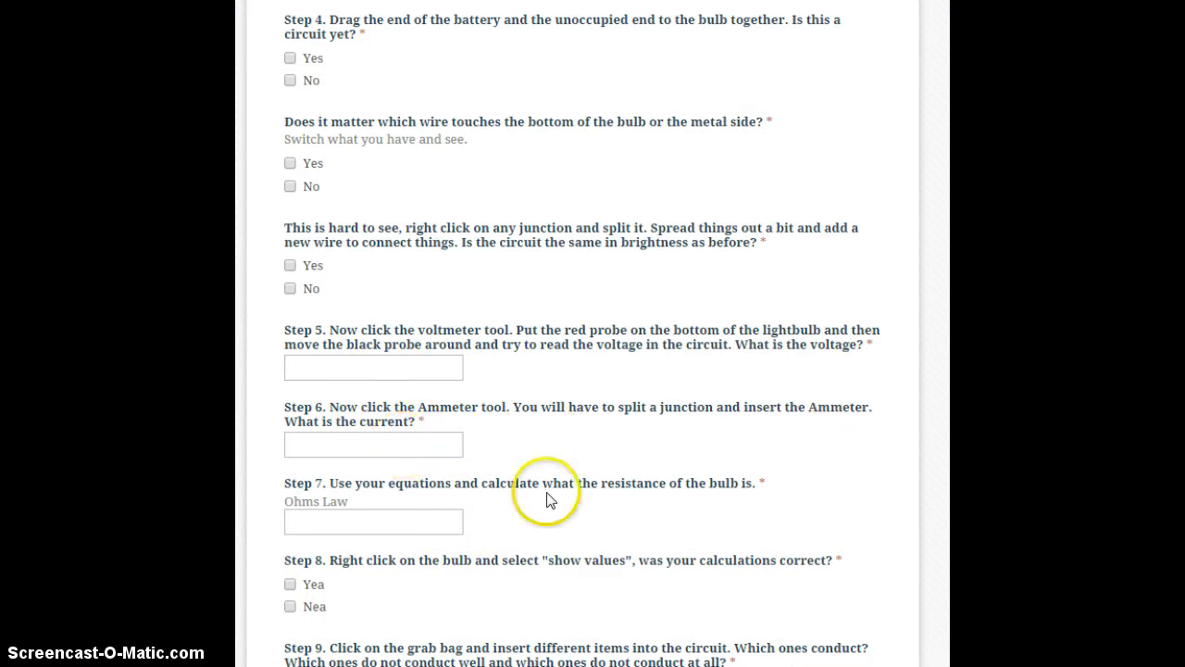
mouse_move(725, 487)
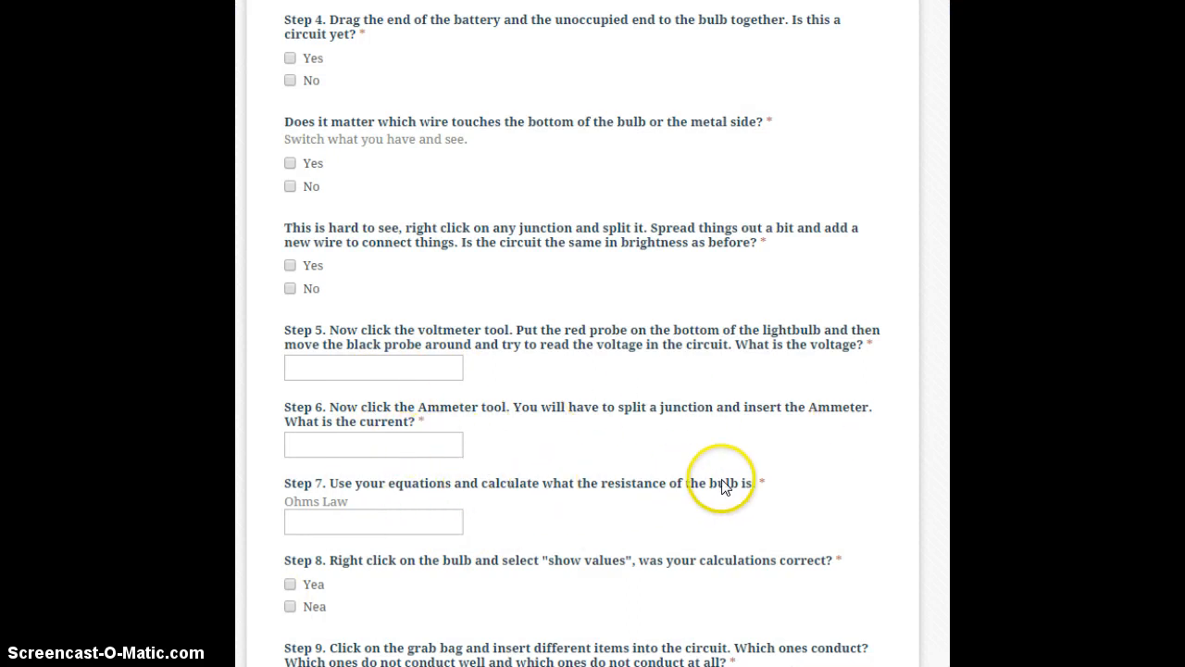
Select the Step 7 resistance field and scroll further down the form.
click(374, 522)
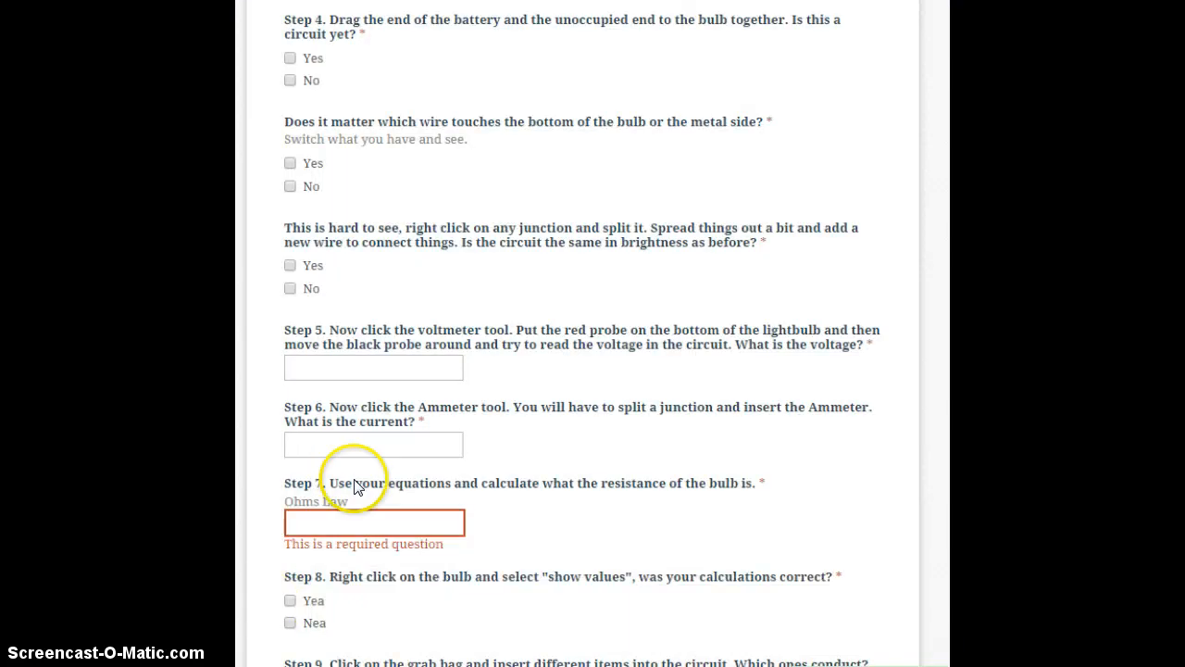
scroll(down, 3)
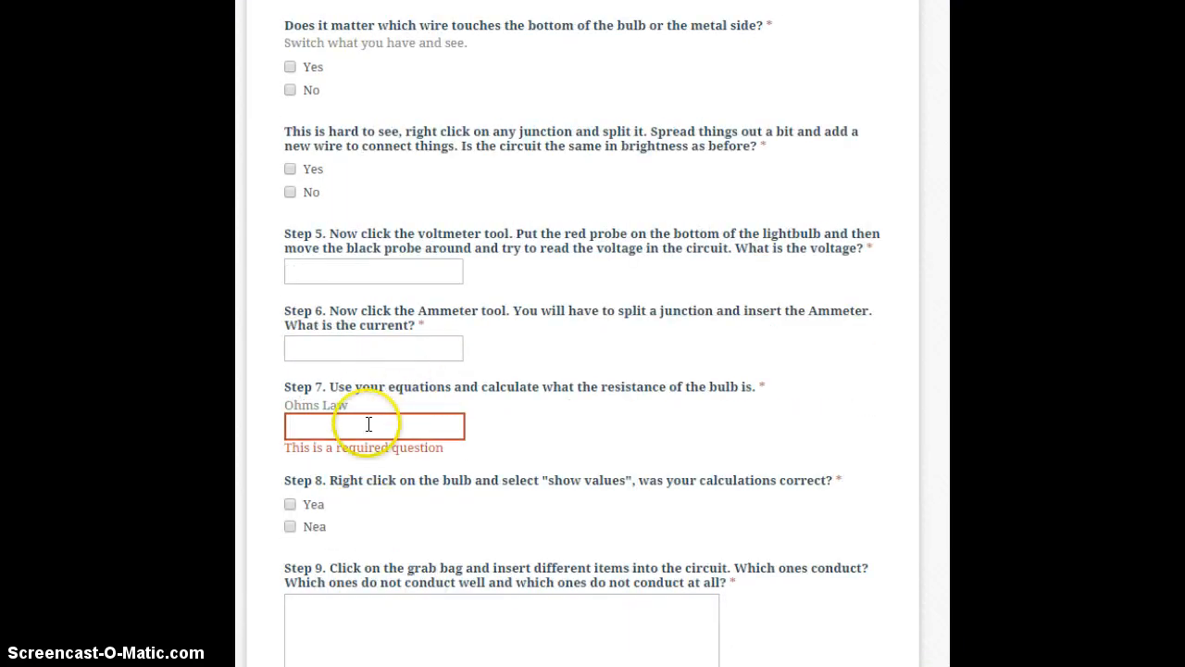
scroll(down, 3)
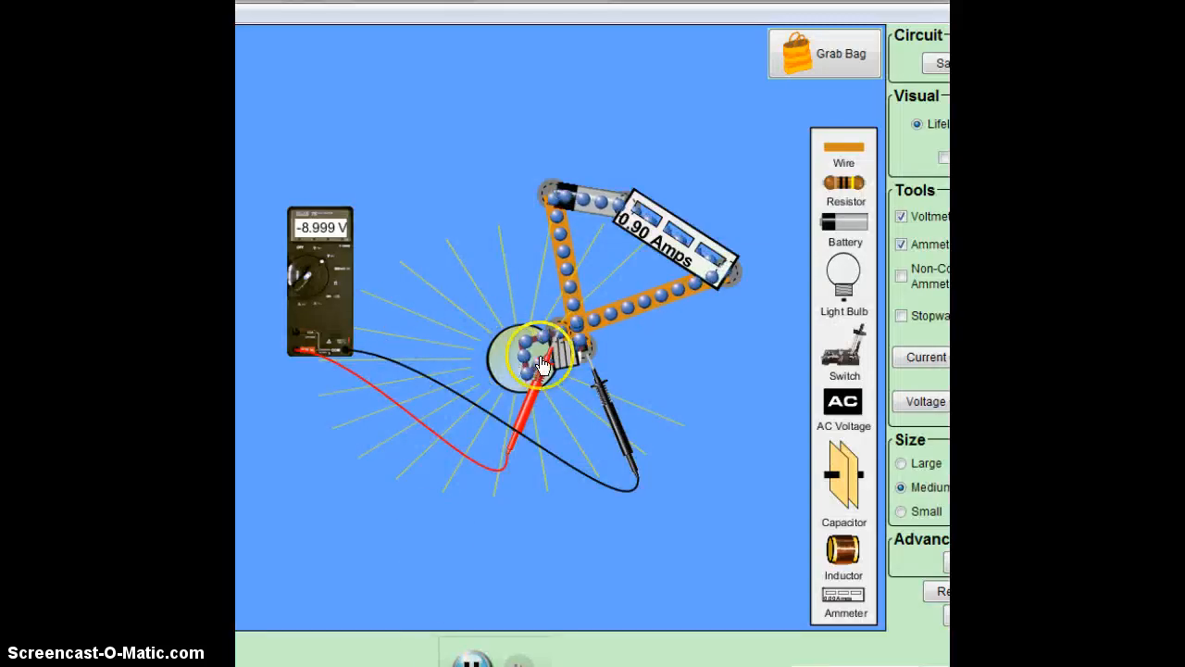
right_click(528, 355)
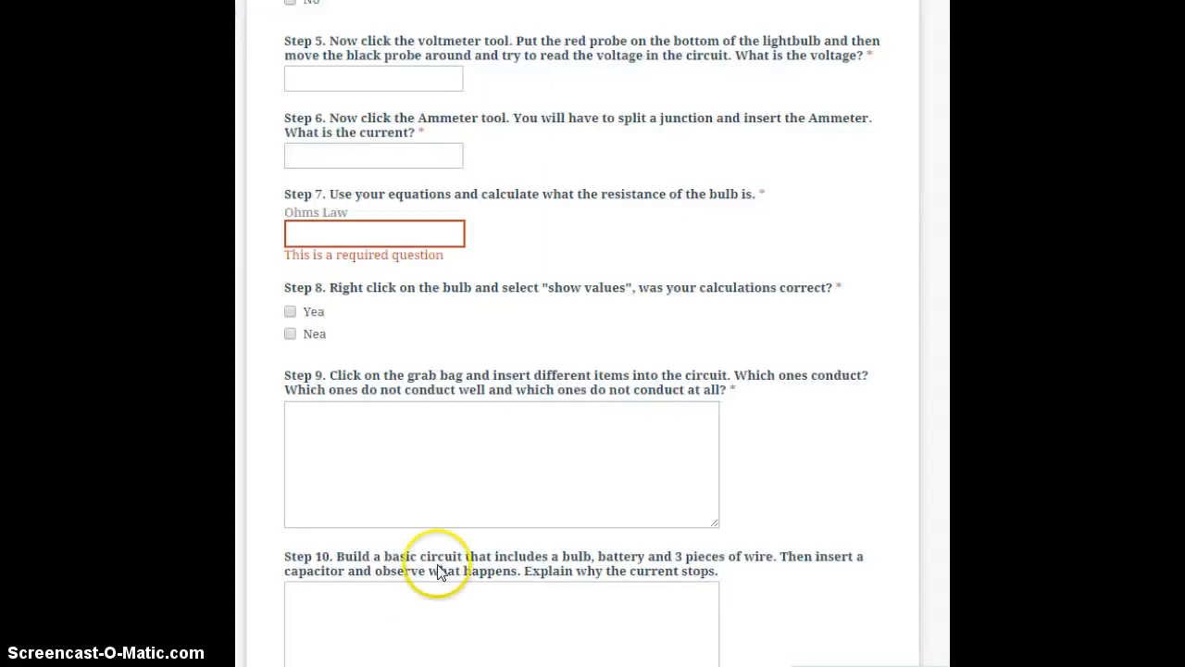
Scroll the worksheet down to the grab bag and capacitor questions, Steps 9 and 10.
scroll(down, 3)
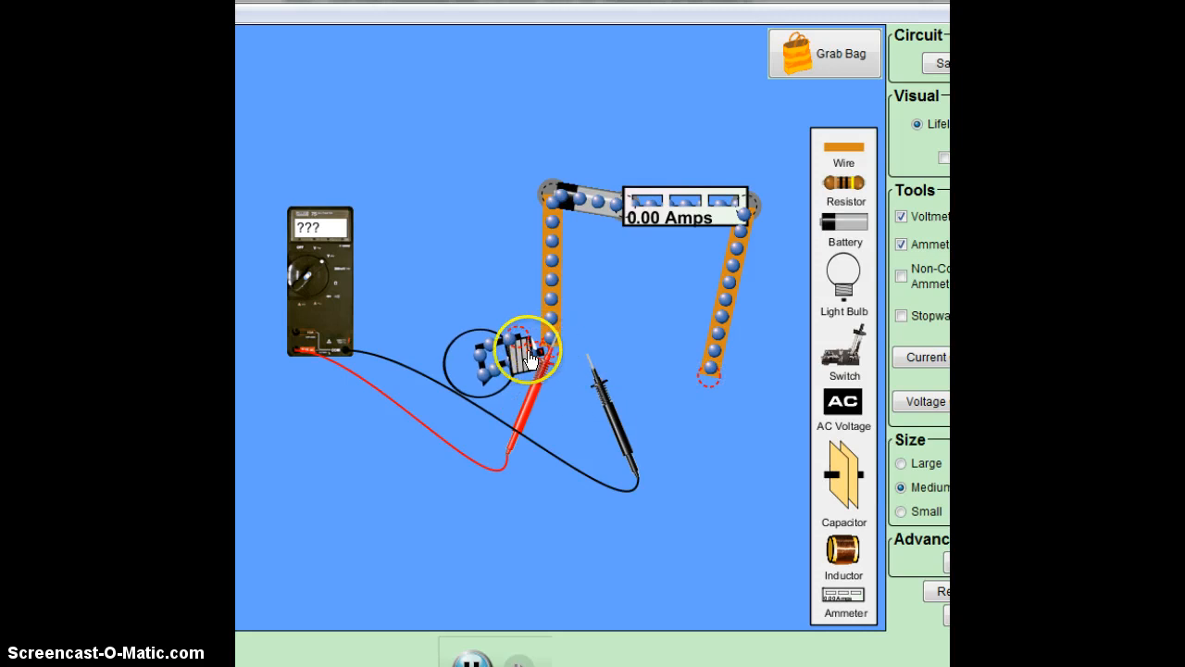
Move the voltmeter probe, then add a dollar bill and a second grab bag object to the workspace.
drag(528, 352, 552, 379)
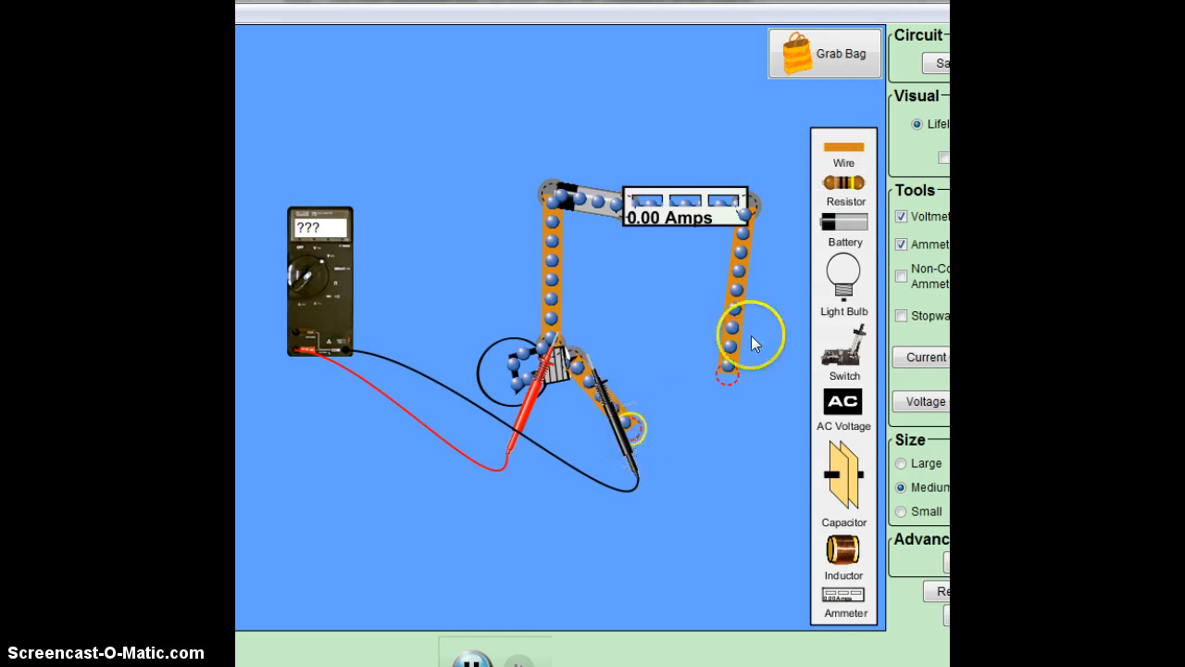
click(824, 52)
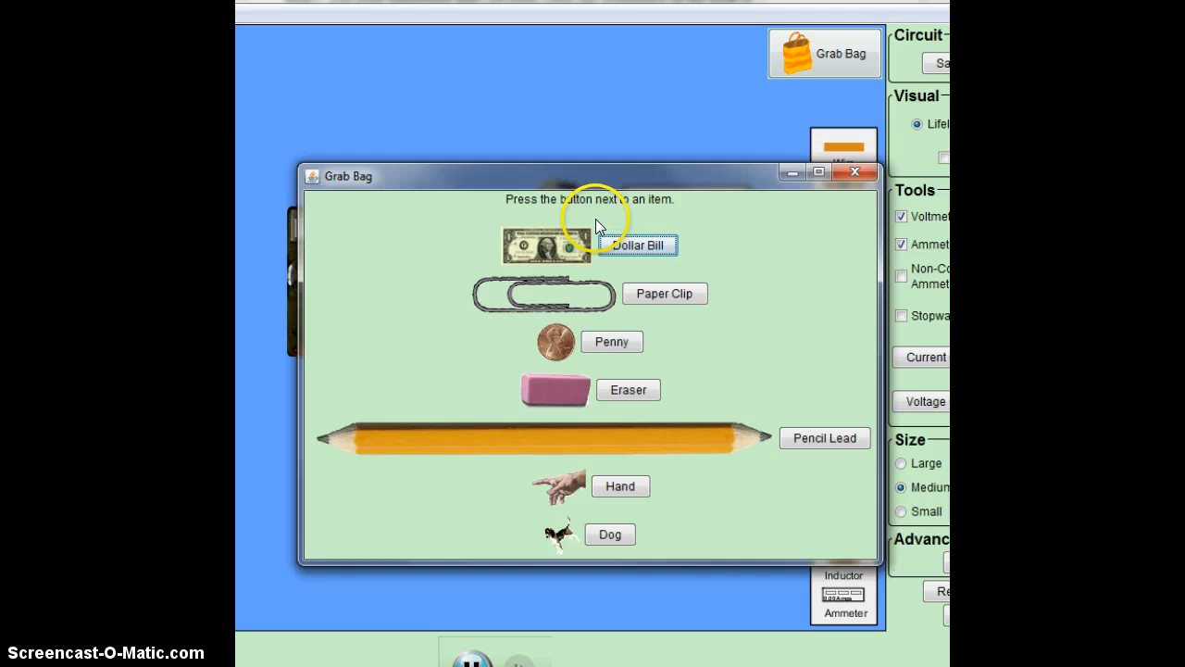
click(856, 172)
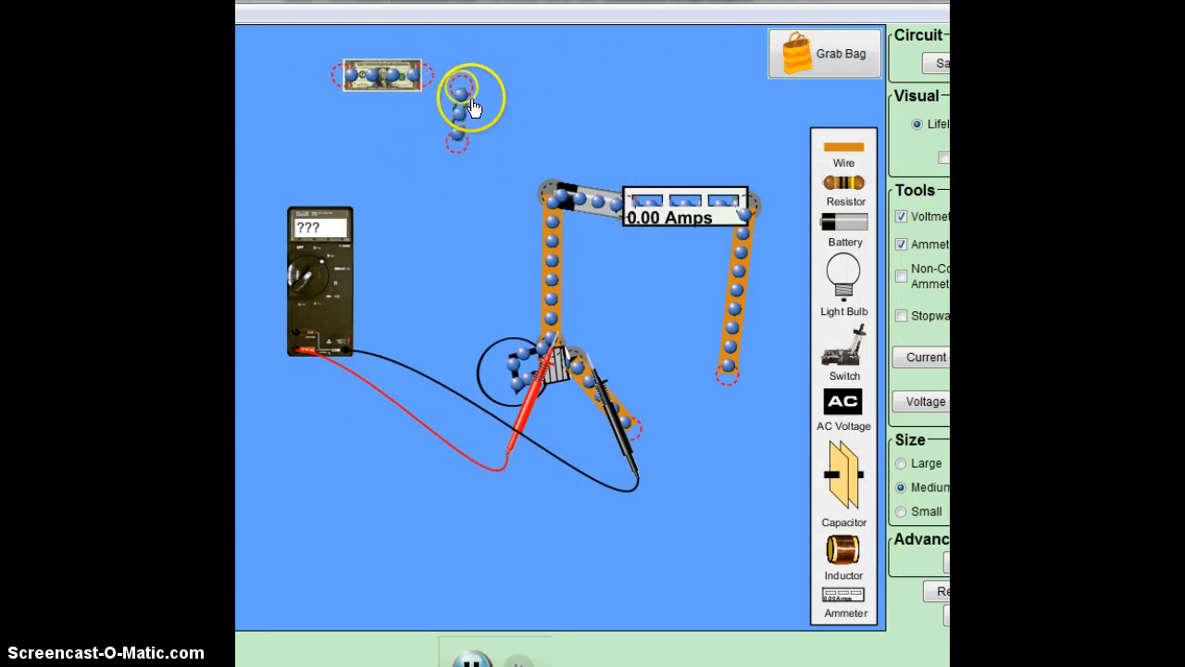
click(824, 52)
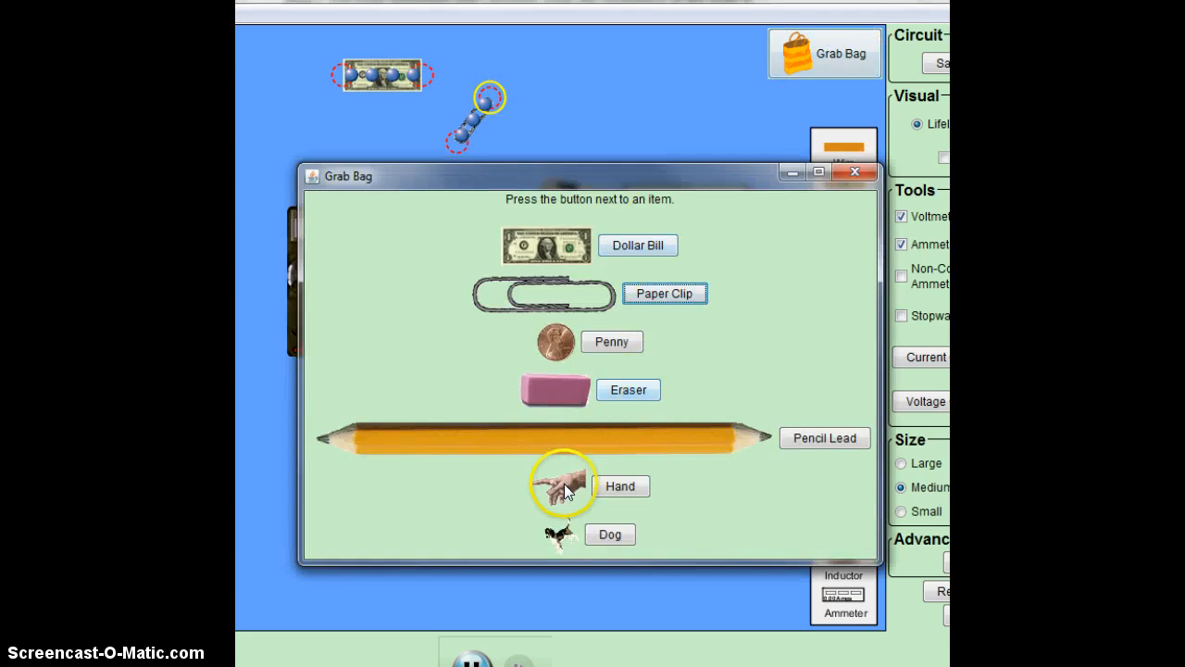
click(609, 534)
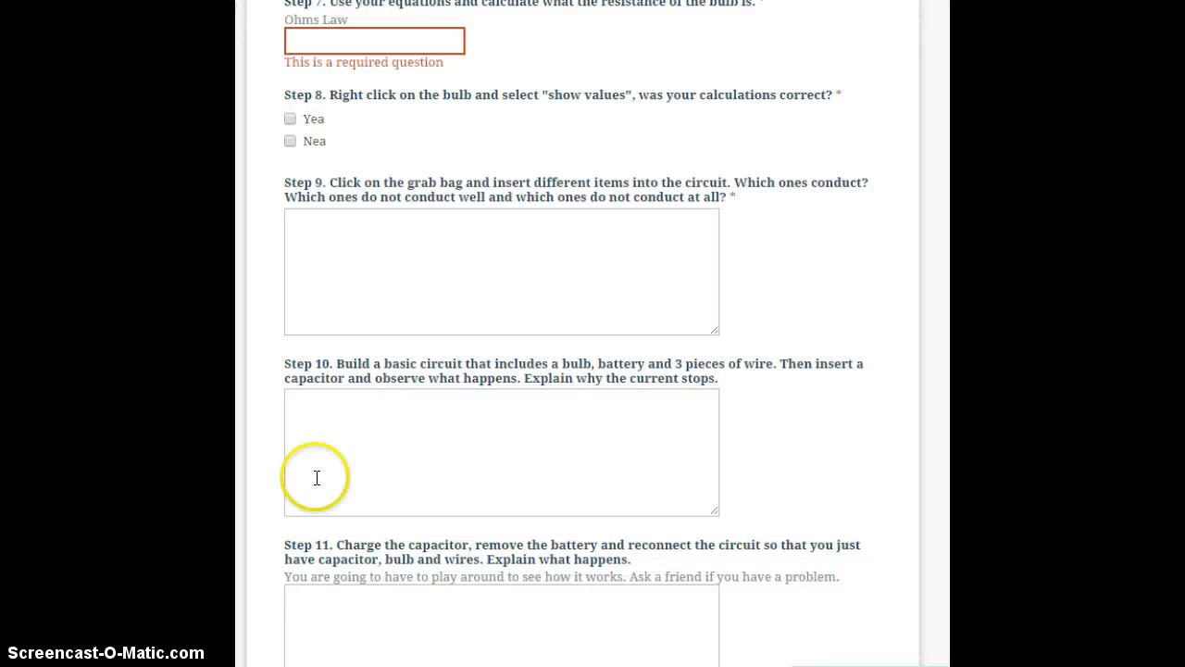
Scroll the worksheet down to the capacitor questions, Steps 10 and 11.
scroll(down, 3)
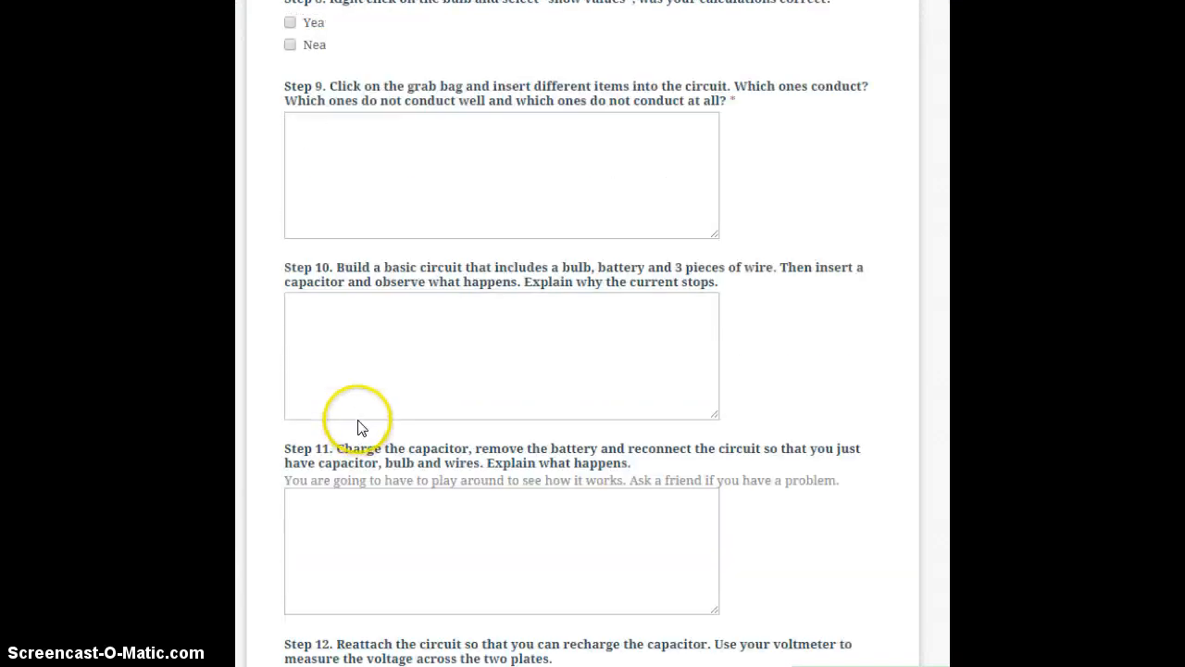
mouse_move(587, 278)
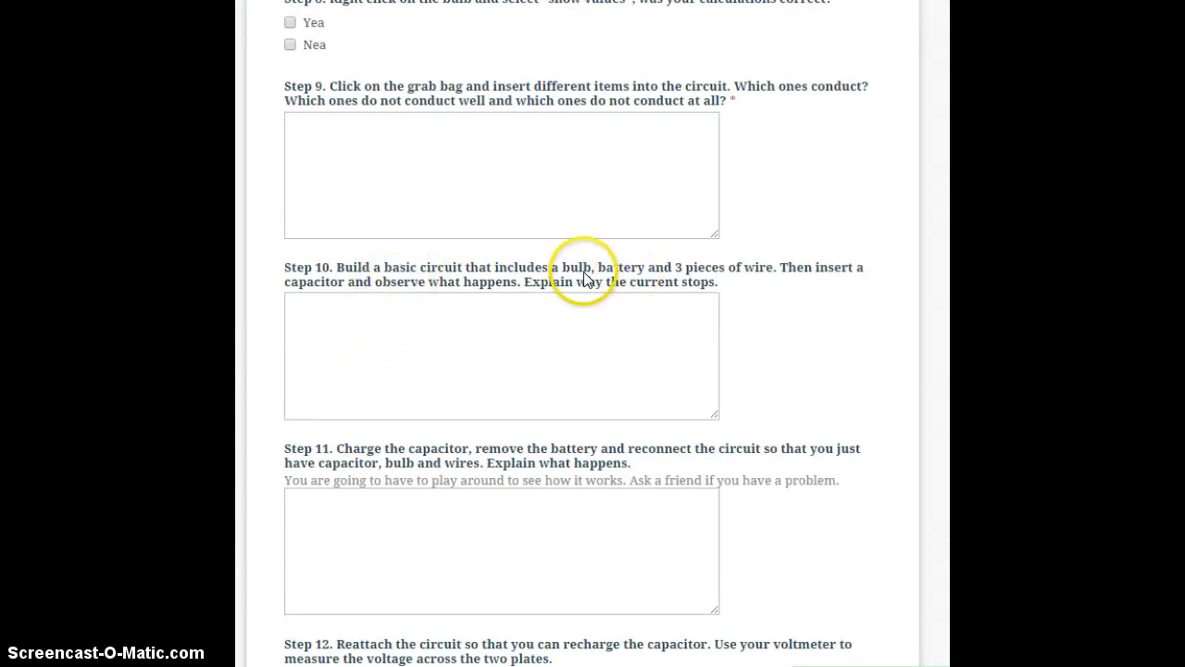
mouse_move(750, 274)
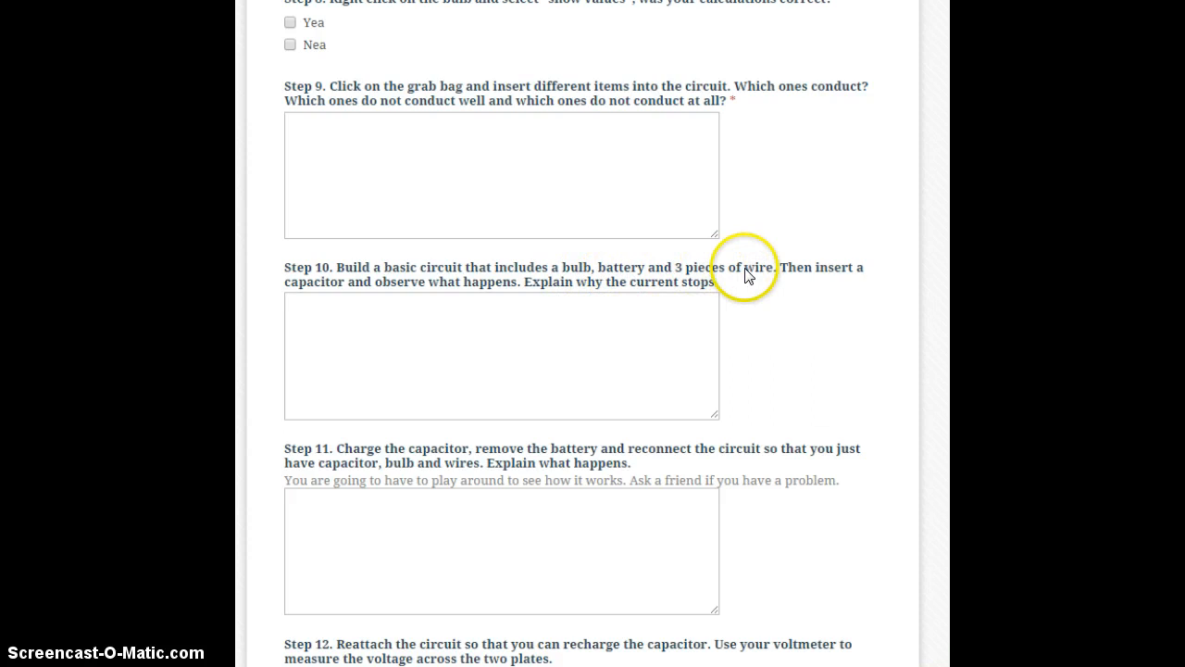
mouse_move(448, 288)
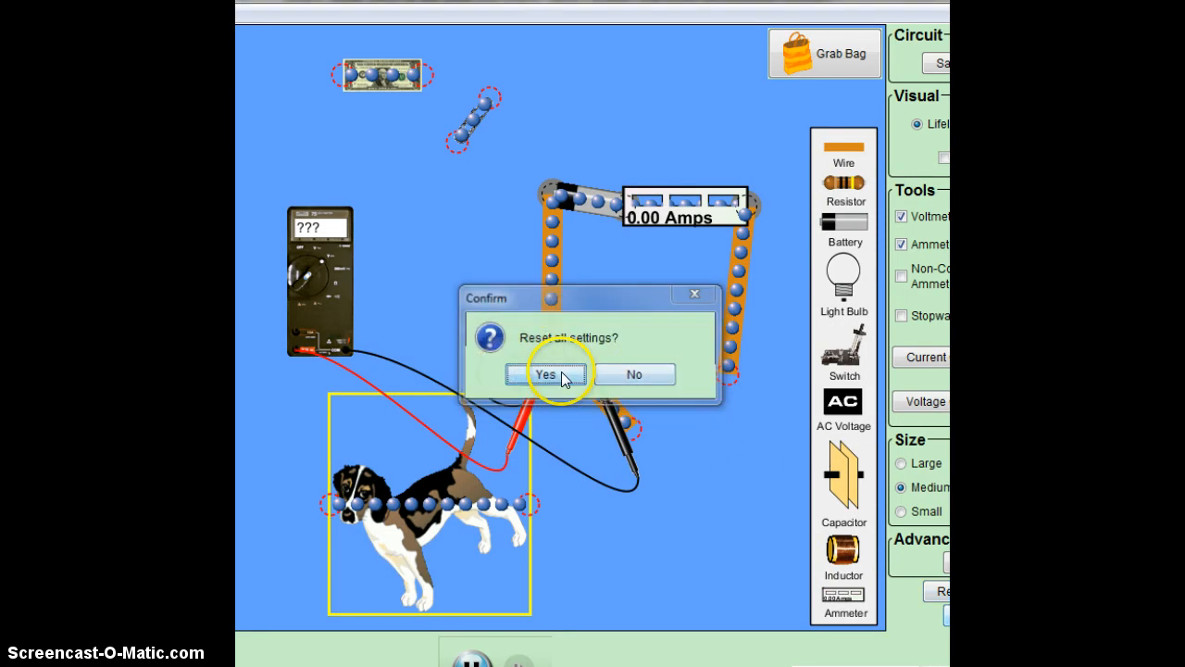
Confirm the reset, then place a light bulb and a wire to begin the new battery loop.
click(550, 374)
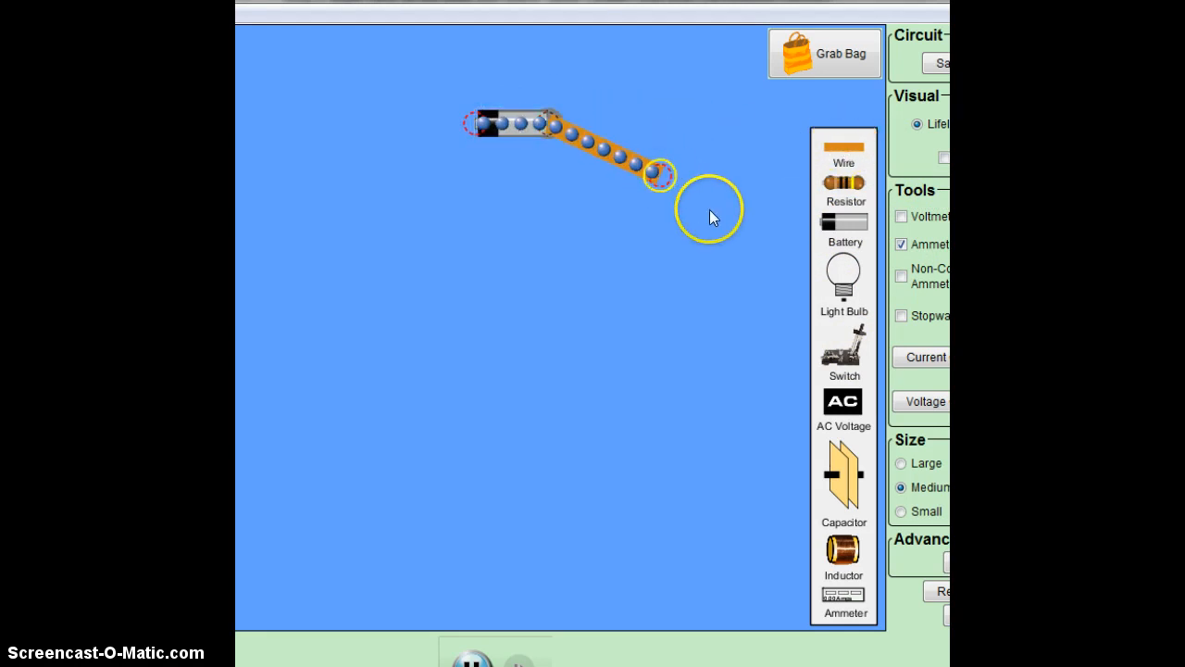
drag(657, 176, 389, 157)
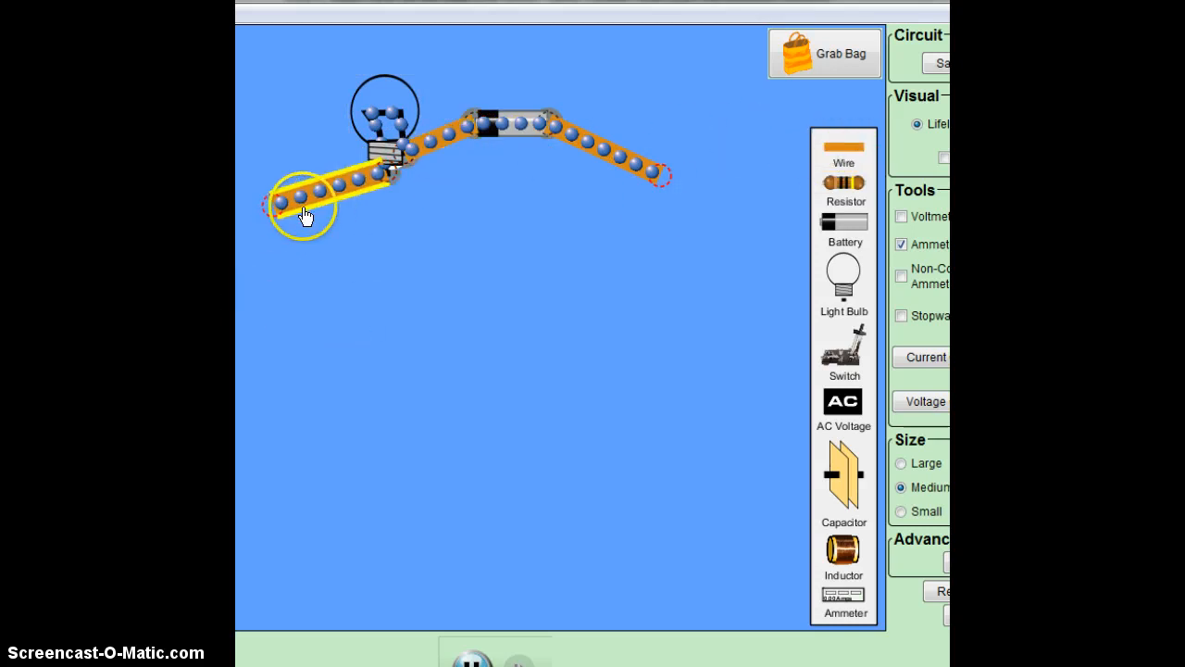
drag(306, 207, 404, 304)
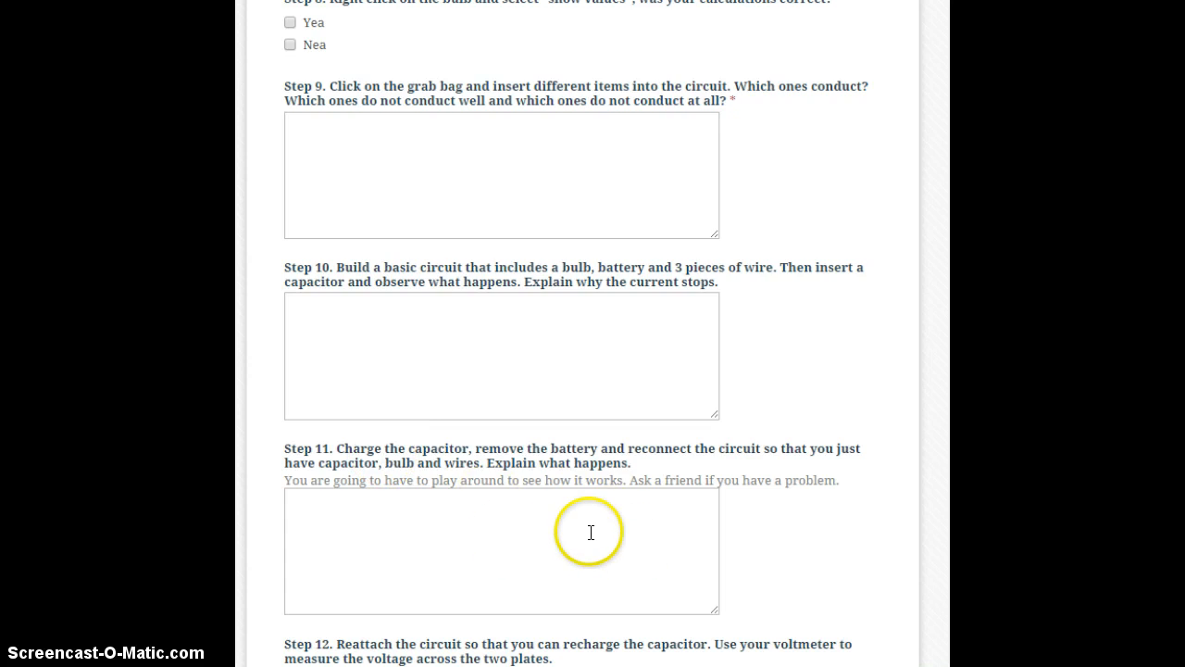
mouse_move(526, 559)
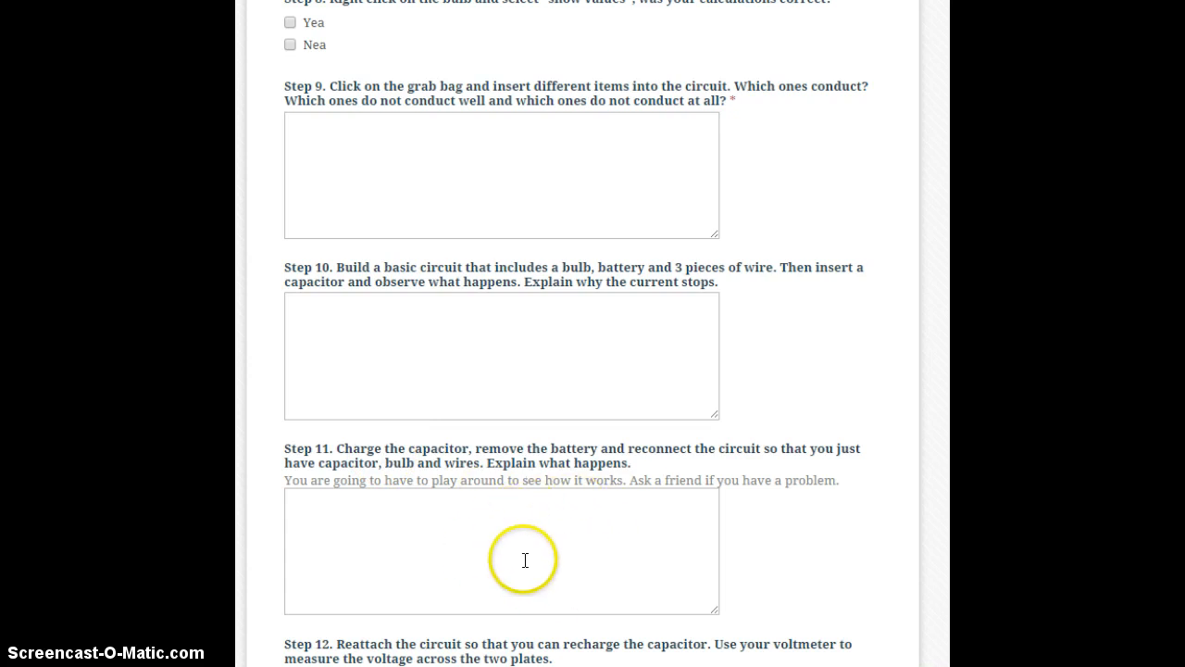
Scroll the worksheet down to Step 12 on recharging the capacitor.
scroll(down, 3)
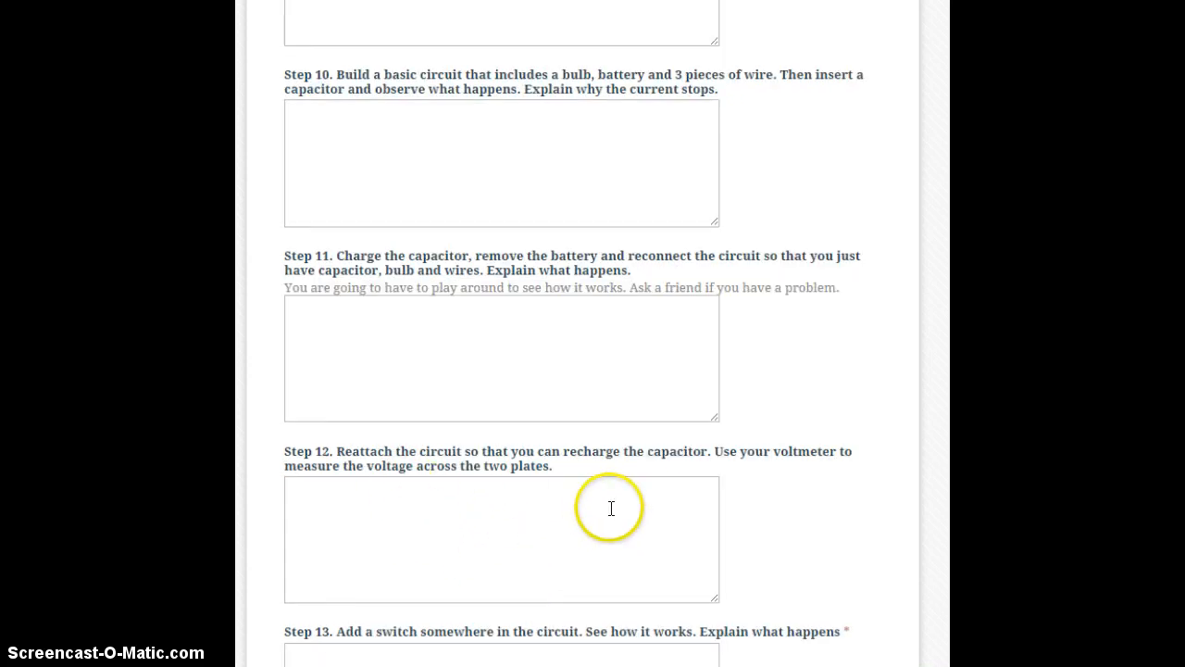
mouse_move(655, 252)
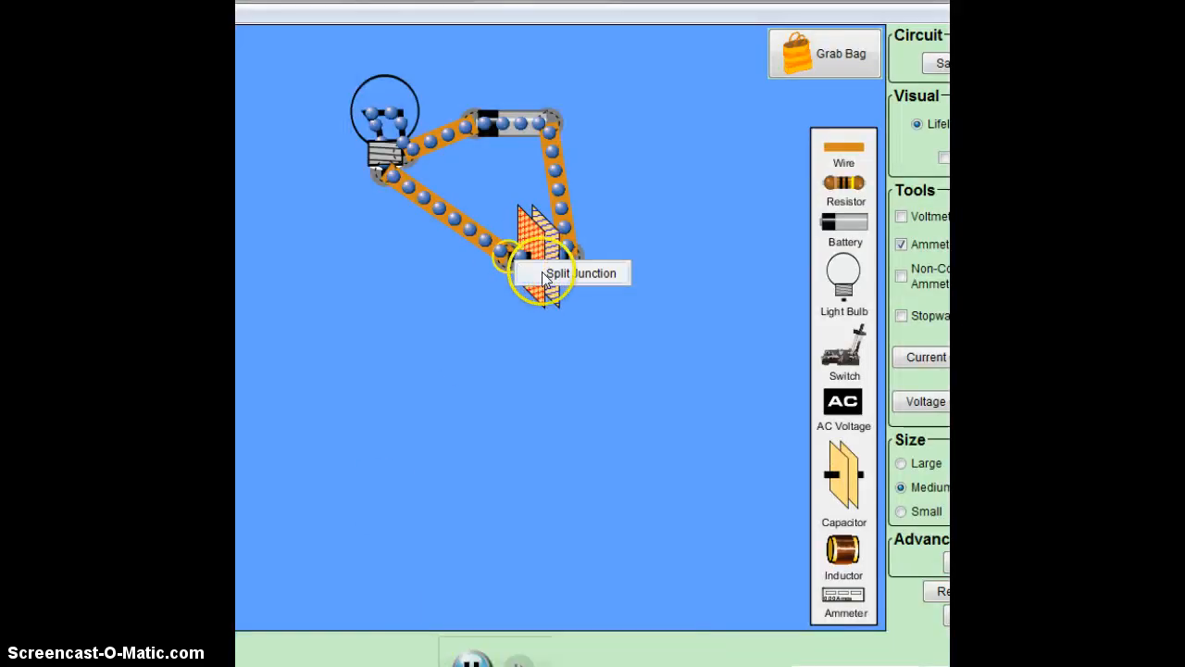
Wire the capacitor into the bulb-and-battery loop, then scroll the worksheet to Step 13.
drag(541, 268, 496, 237)
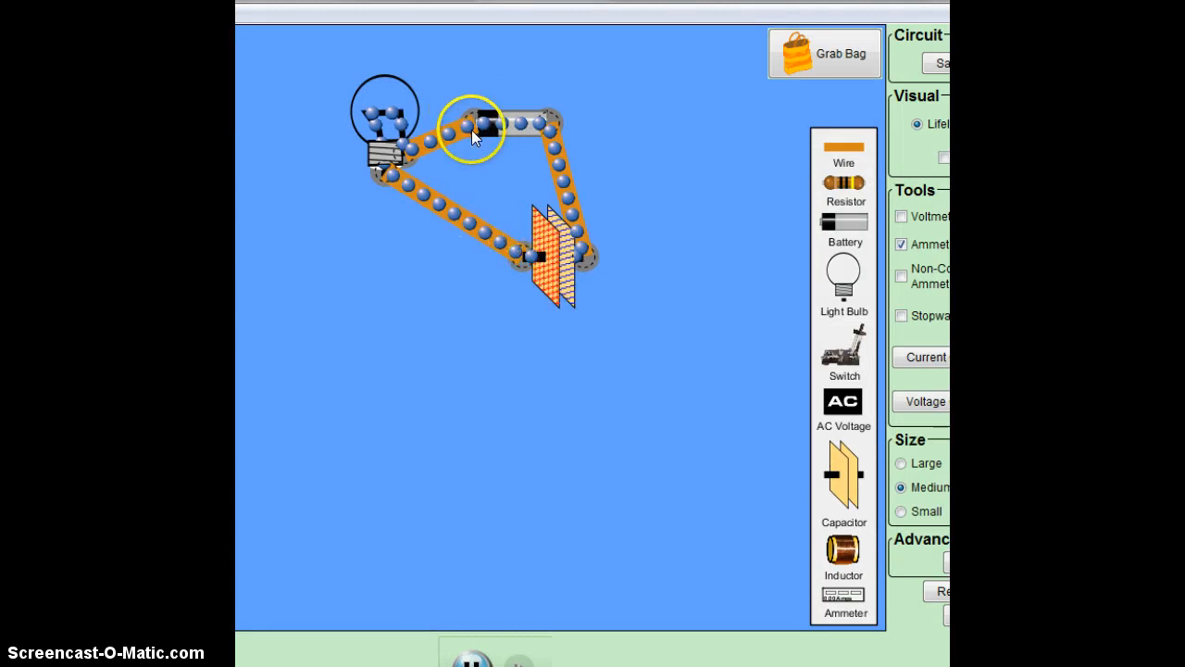
drag(472, 126, 552, 120)
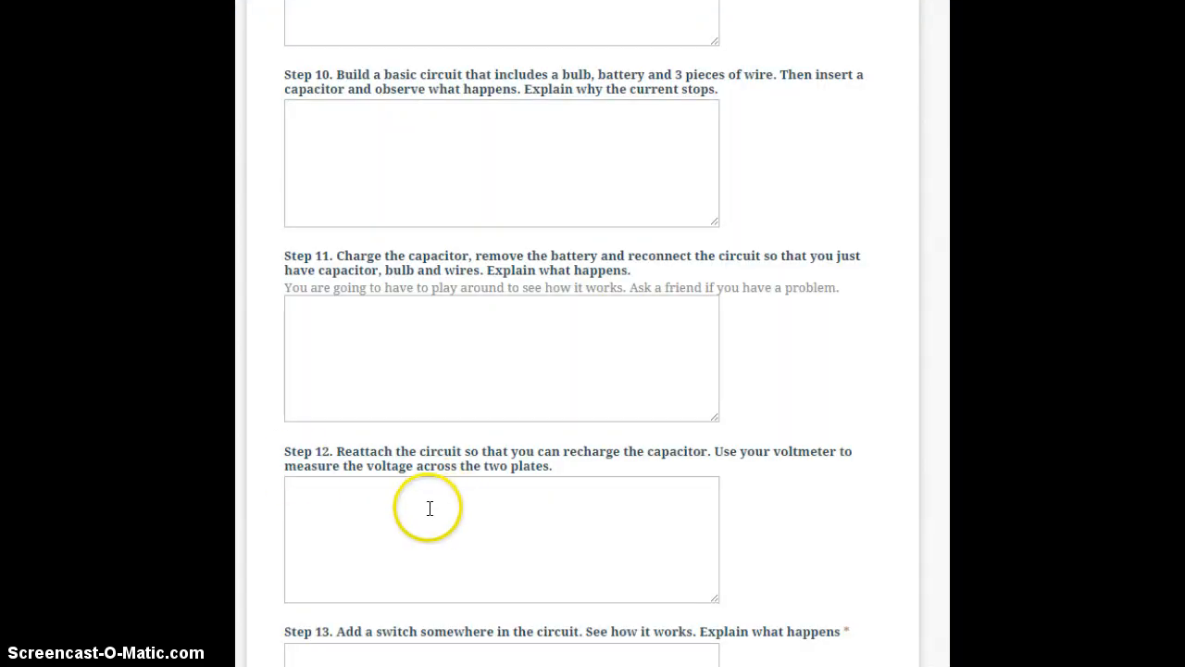
scroll(down, 3)
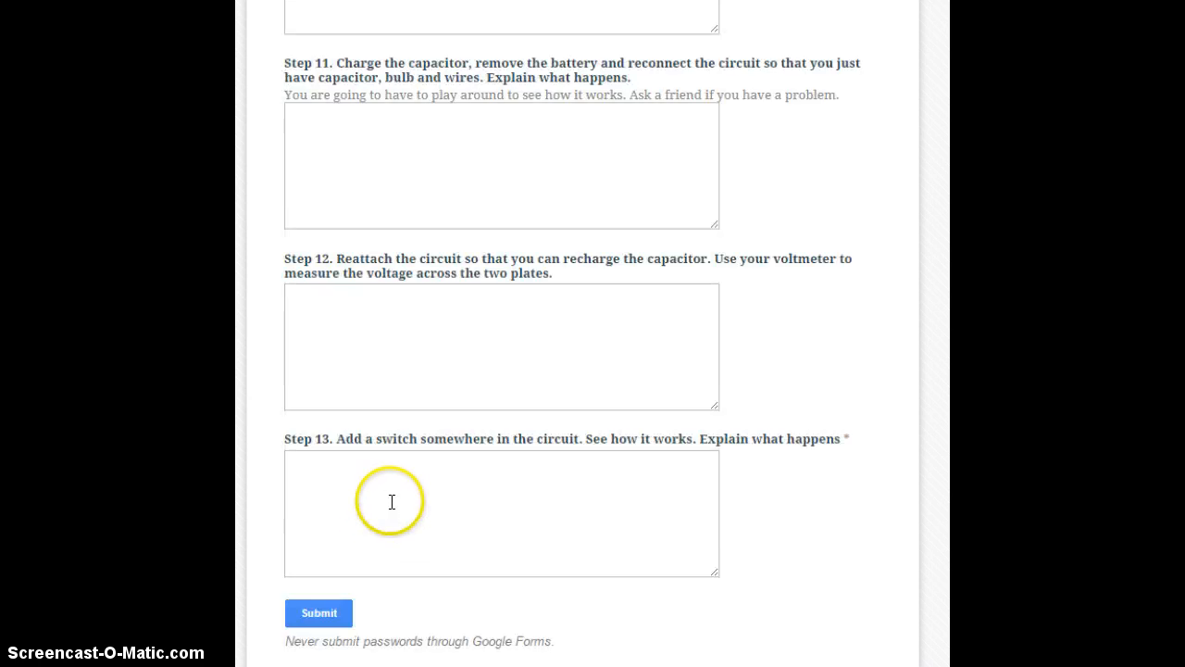